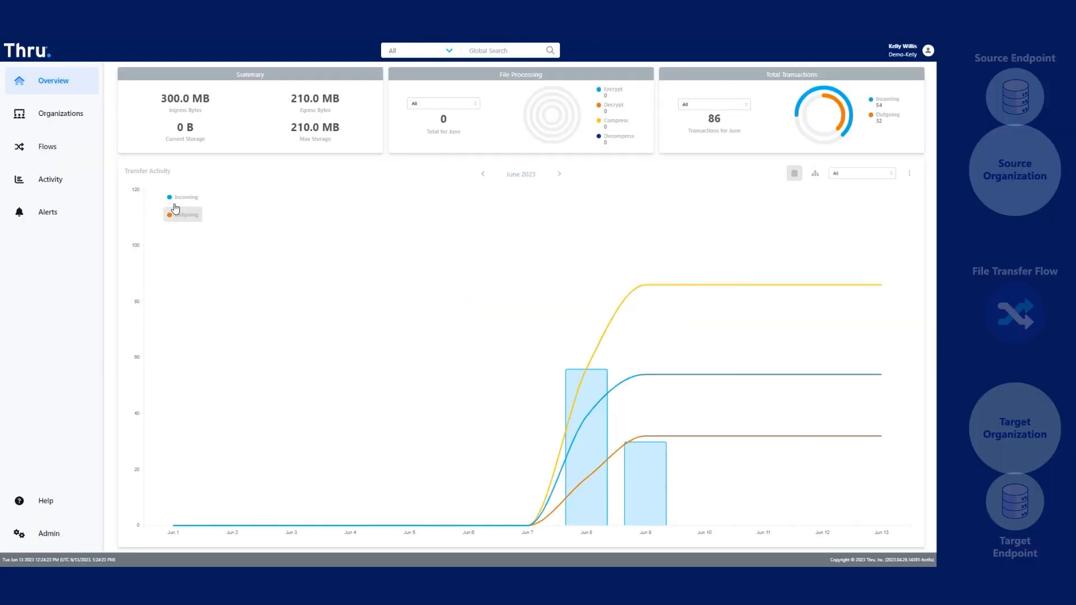
Add a new enabled organization named 'Organization A' and save it.
{"action": "left_click", "coordinate": [61, 113]}
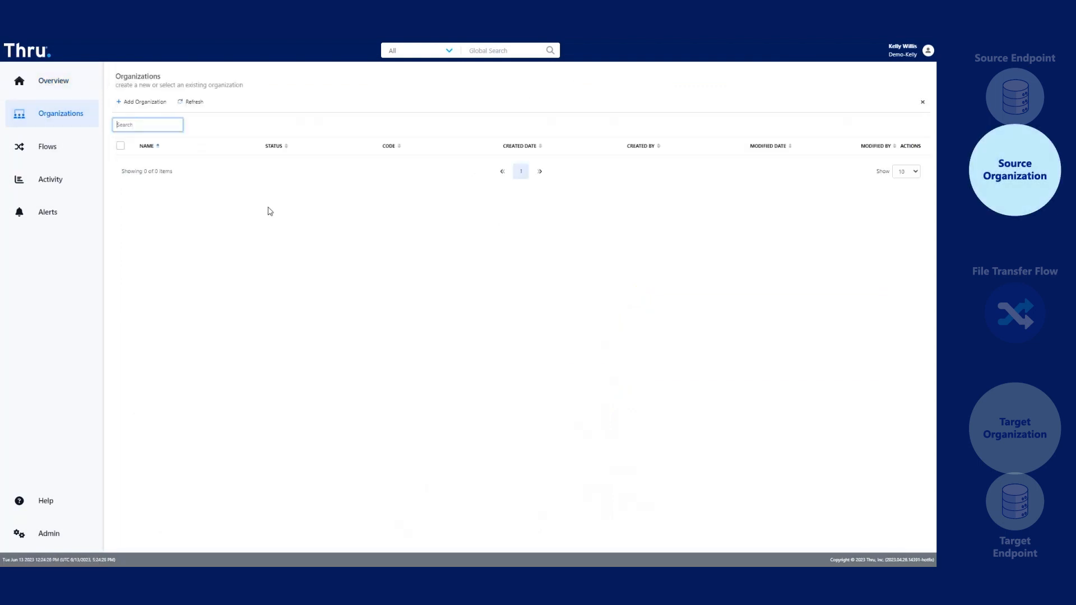
{"action": "left_click", "coordinate": [141, 102]}
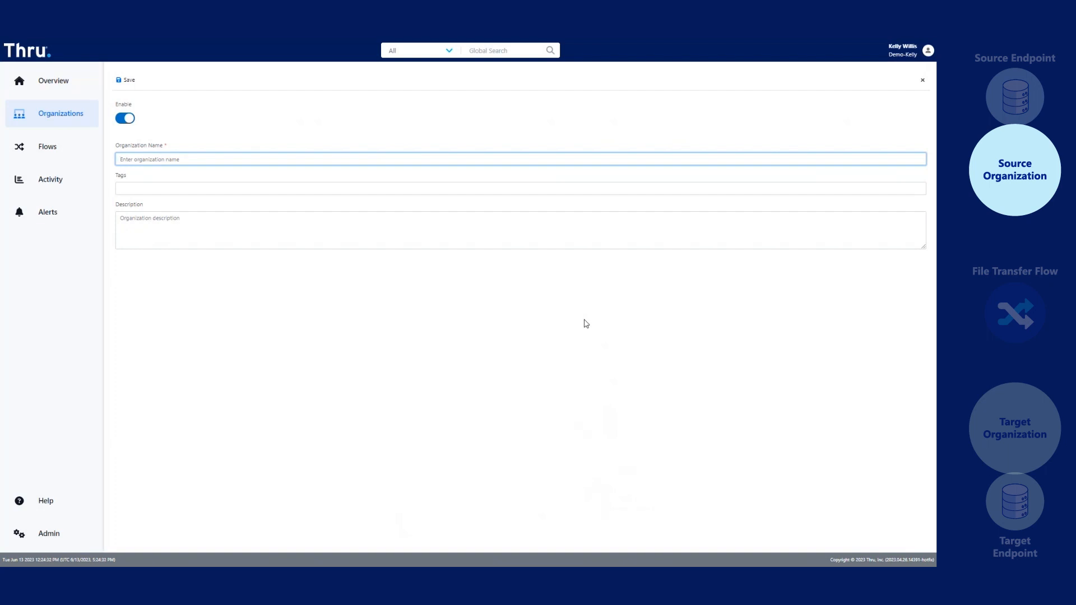
{"action": "type", "text": "Organization A"}
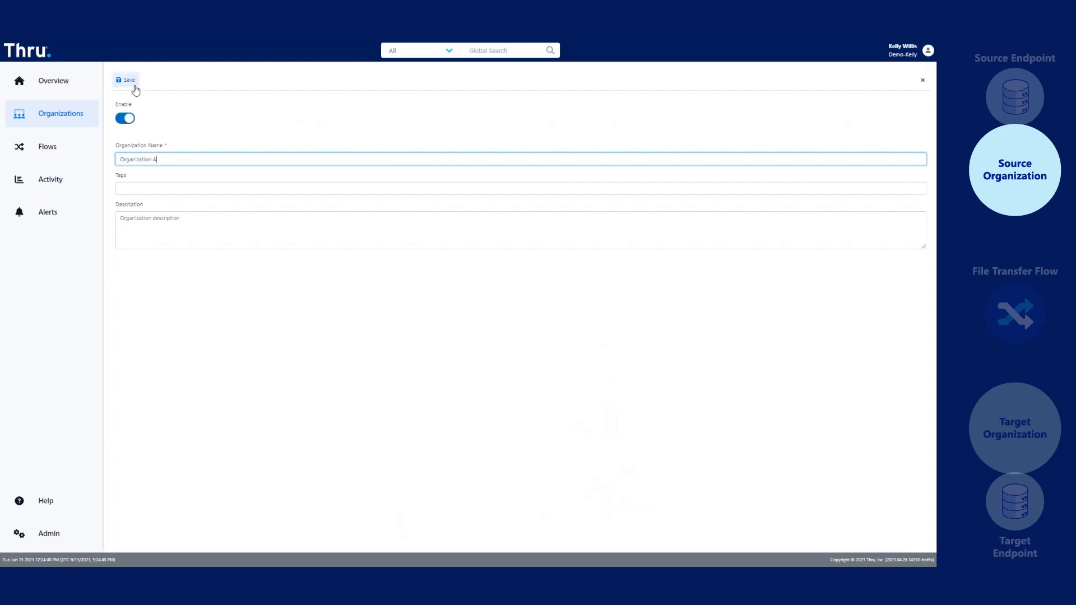
{"action": "left_click", "coordinate": [125, 80]}
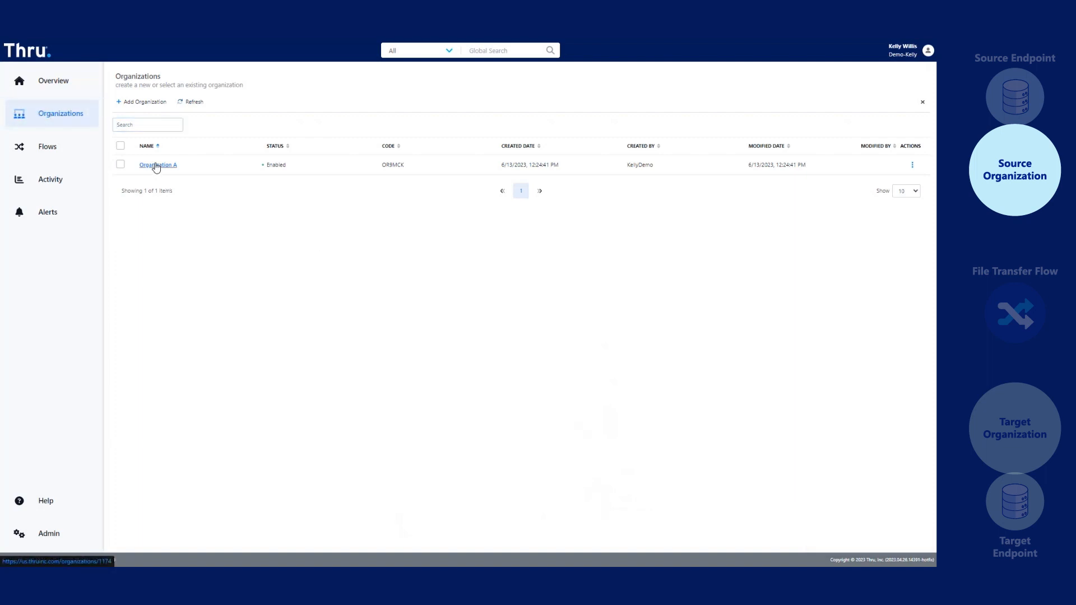
Add an enabled Thru SFTP endpoint 'Our First Endpoint' under Organization A and save it.
{"action": "left_click", "coordinate": [157, 165]}
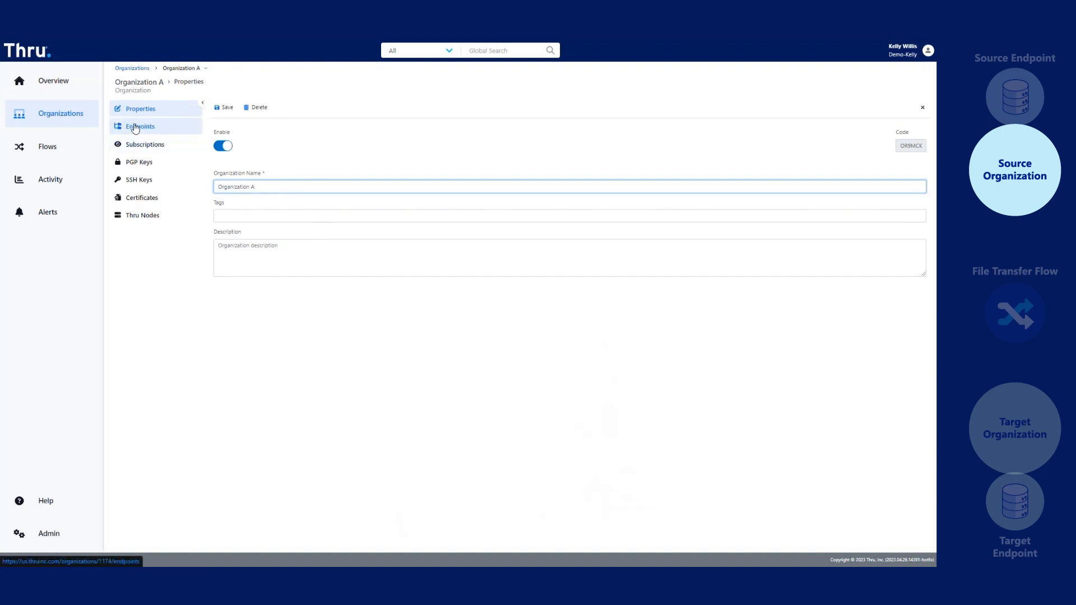
{"action": "left_click", "coordinate": [140, 127]}
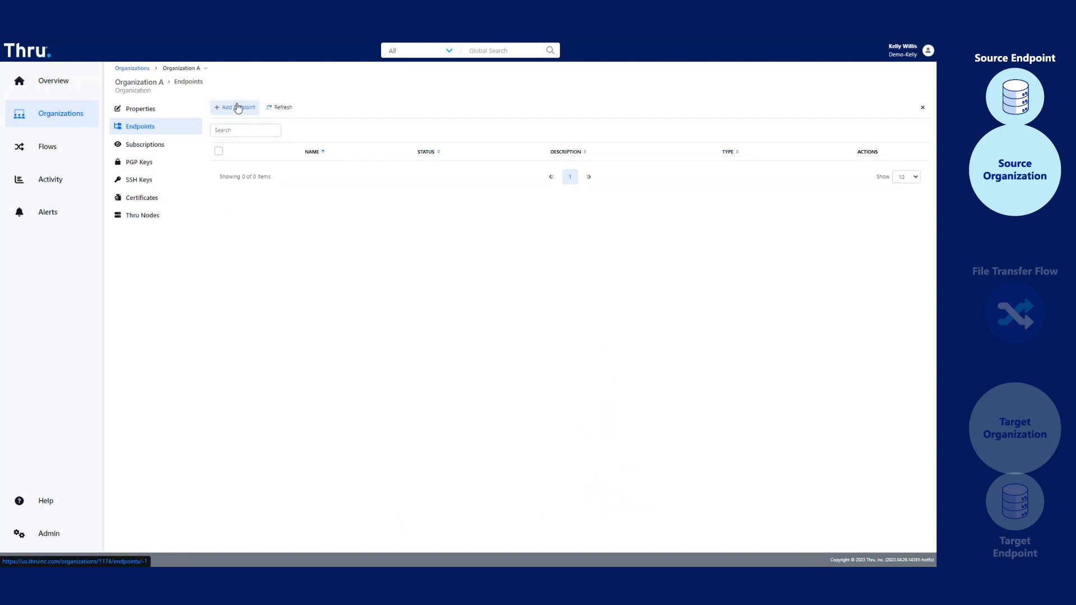
{"action": "left_click", "coordinate": [235, 107]}
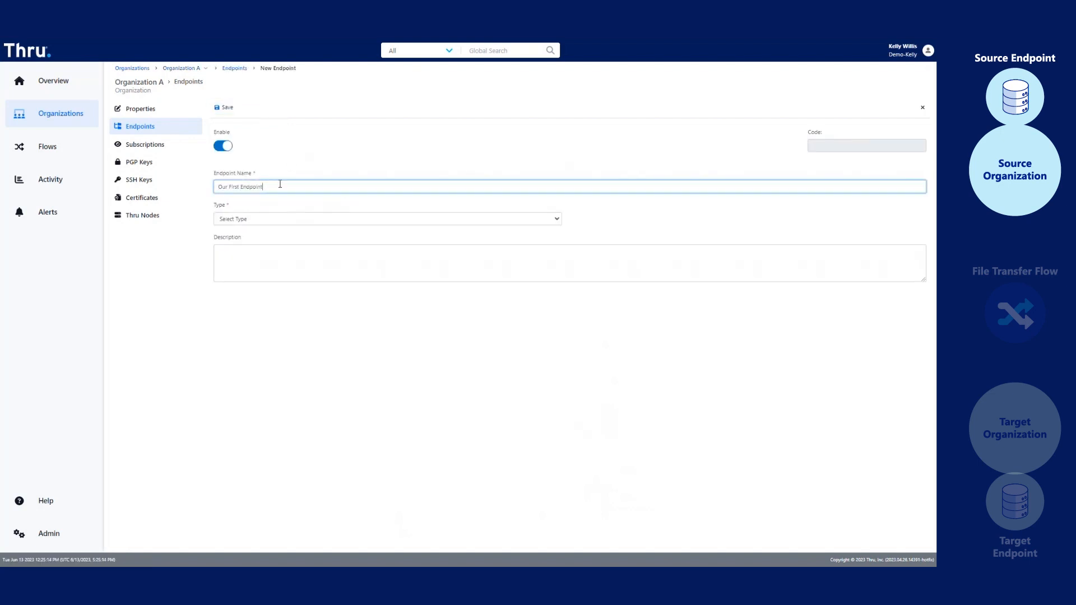
{"action": "left_click", "coordinate": [386, 218]}
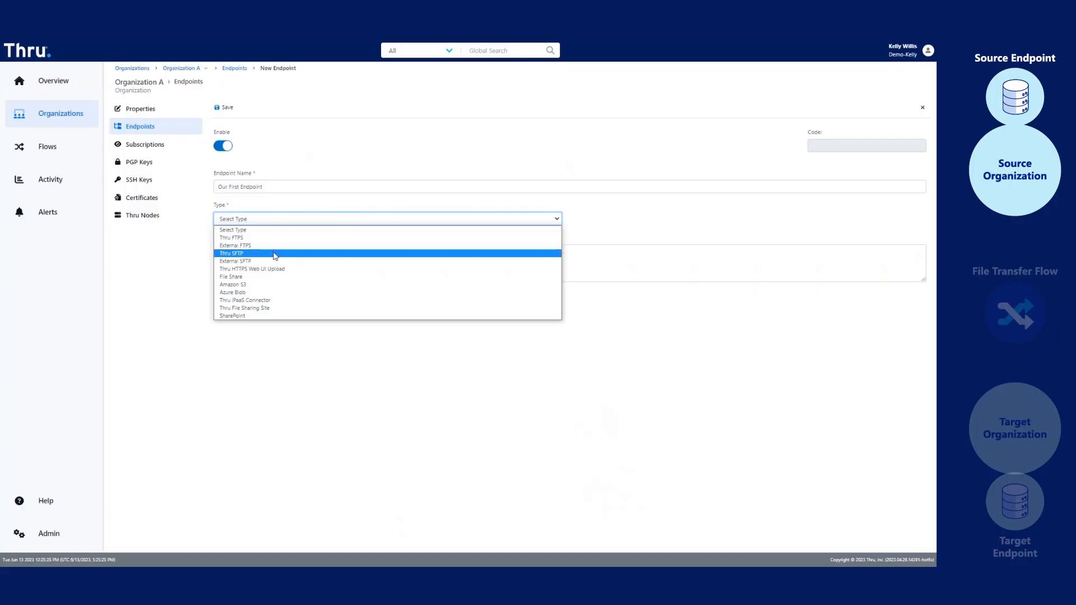
{"action": "left_click", "coordinate": [231, 253]}
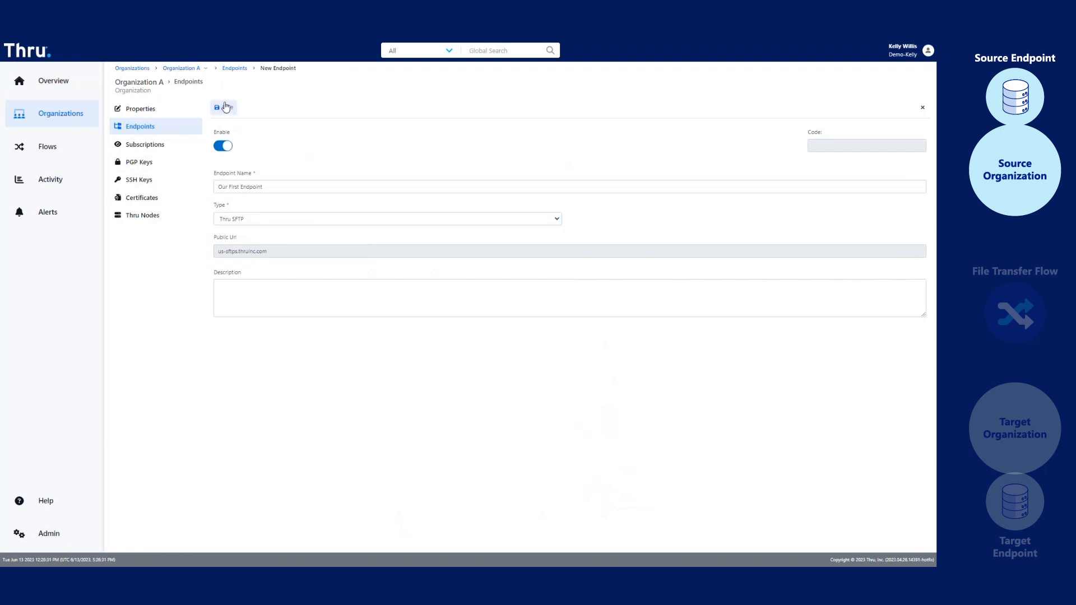
{"action": "left_click", "coordinate": [217, 107]}
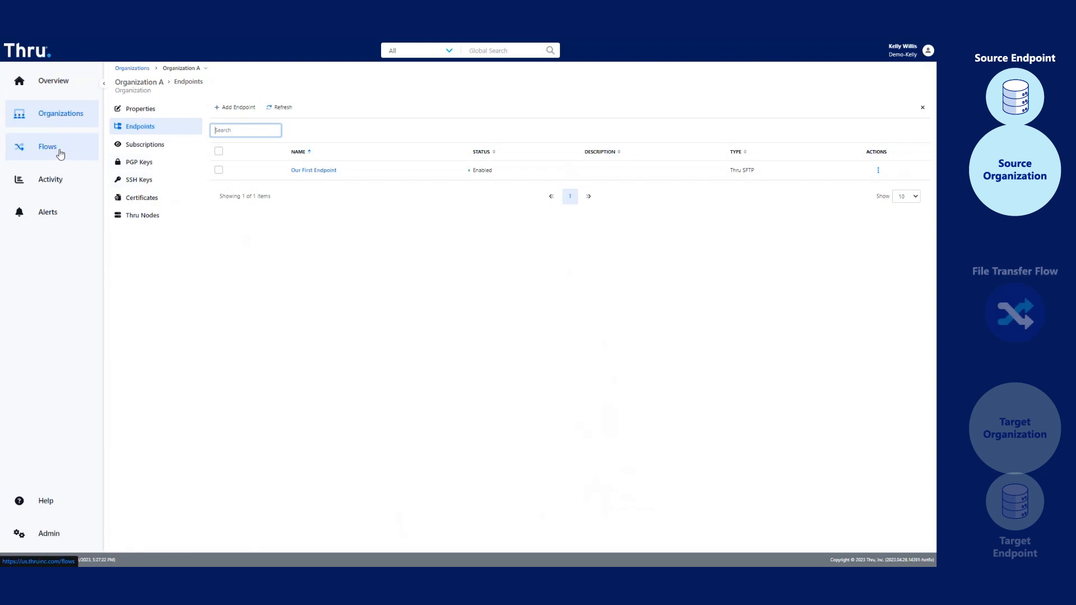
Add a new flow named 'My First Flow' and save it, opening it in Flow Studio.
{"action": "left_click", "coordinate": [47, 145]}
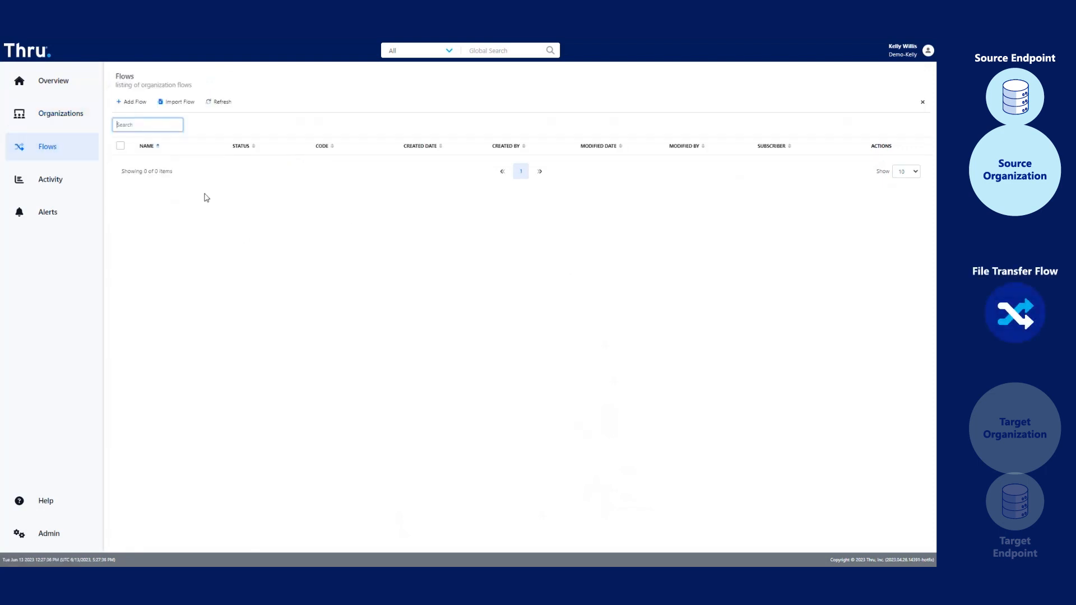
{"action": "left_click", "coordinate": [131, 102]}
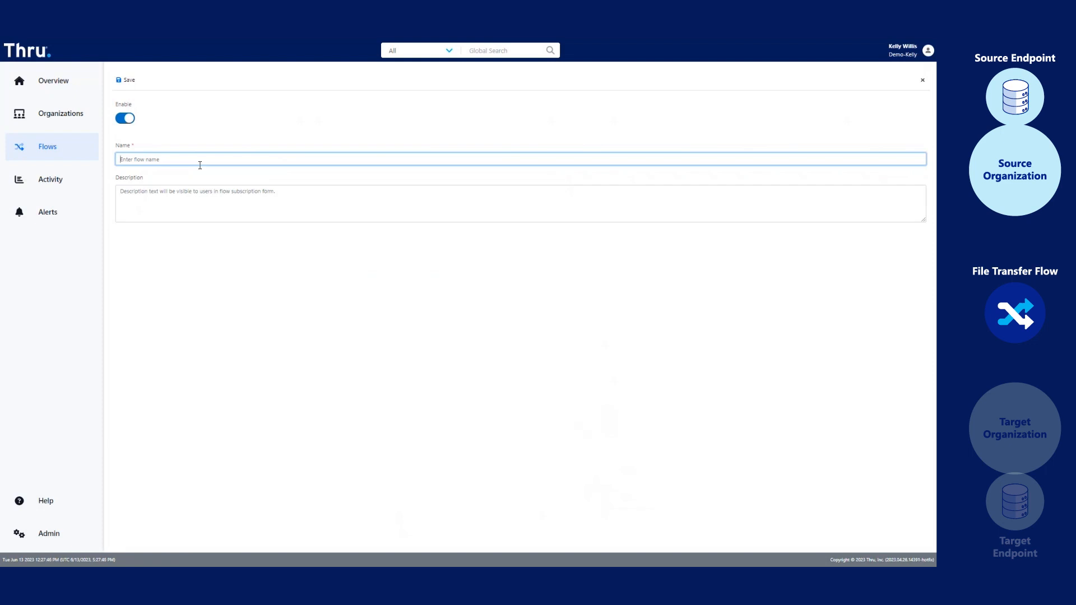
{"action": "type", "text": "My"}
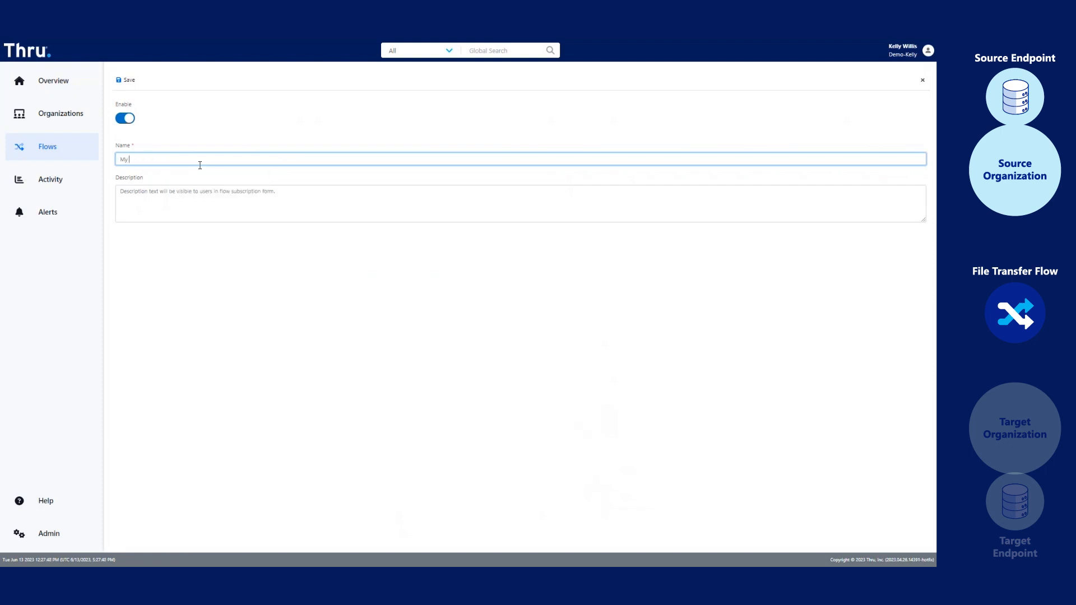
{"action": "left_click", "coordinate": [127, 79]}
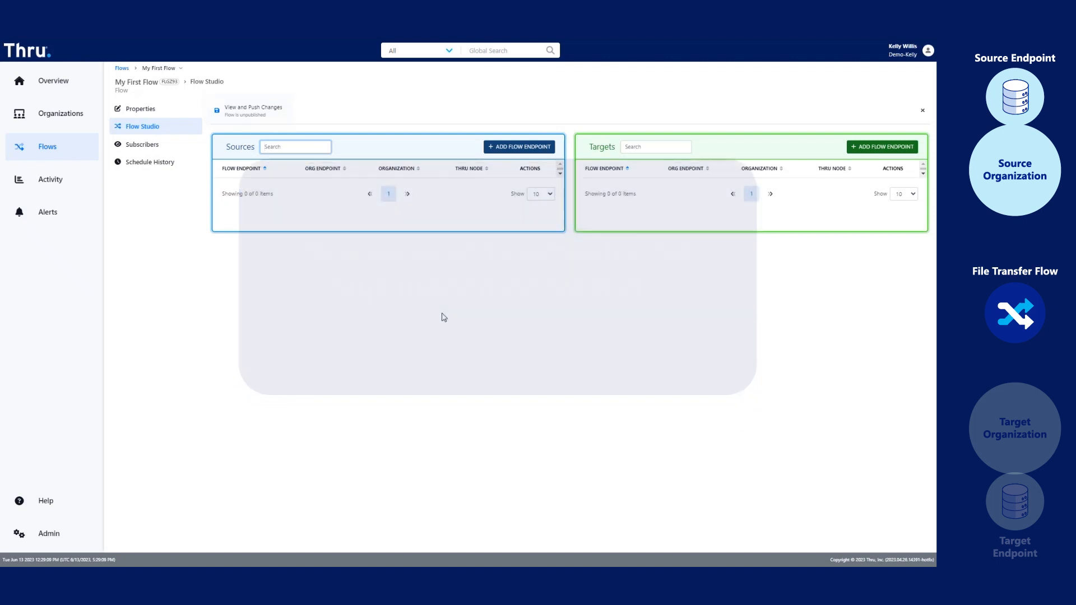
Subscribe Organization A to My First Flow and return to Flow Studio's sources and targets.
{"action": "left_click", "coordinate": [143, 144]}
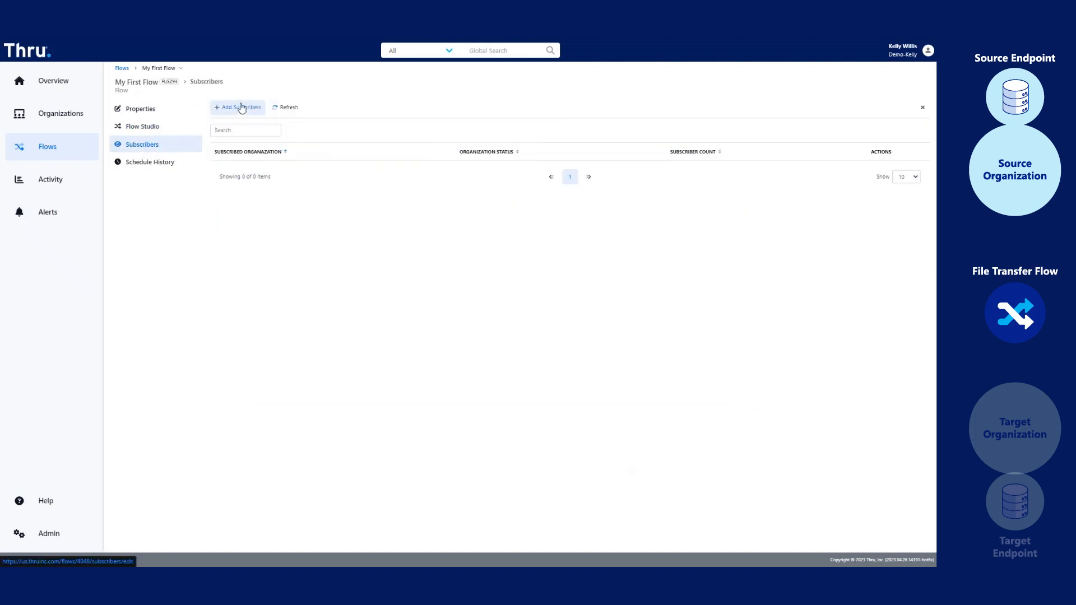
{"action": "left_click", "coordinate": [238, 107]}
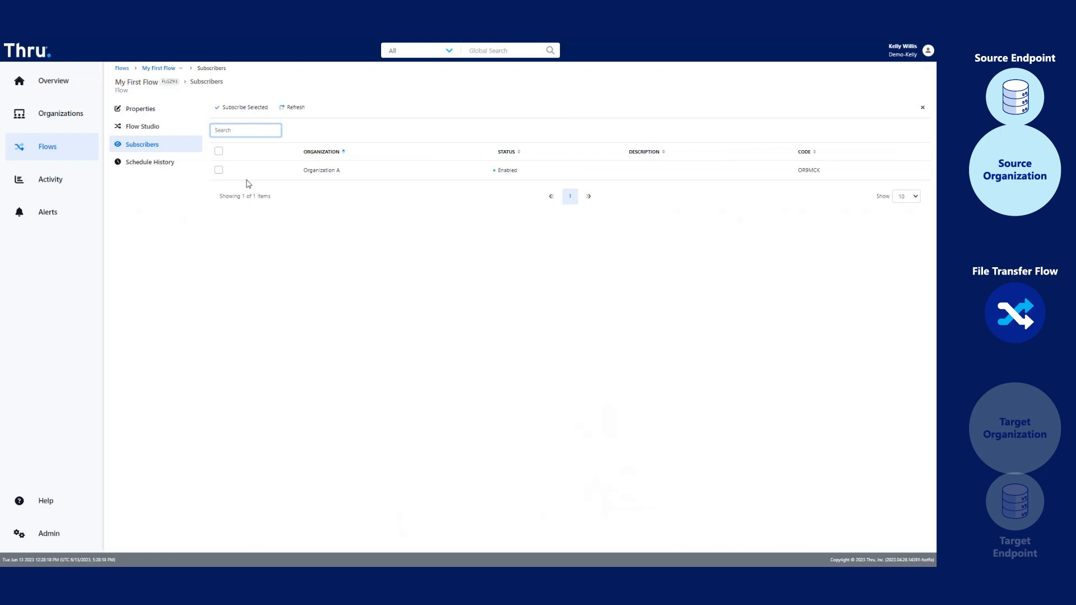
{"action": "left_click", "coordinate": [218, 169]}
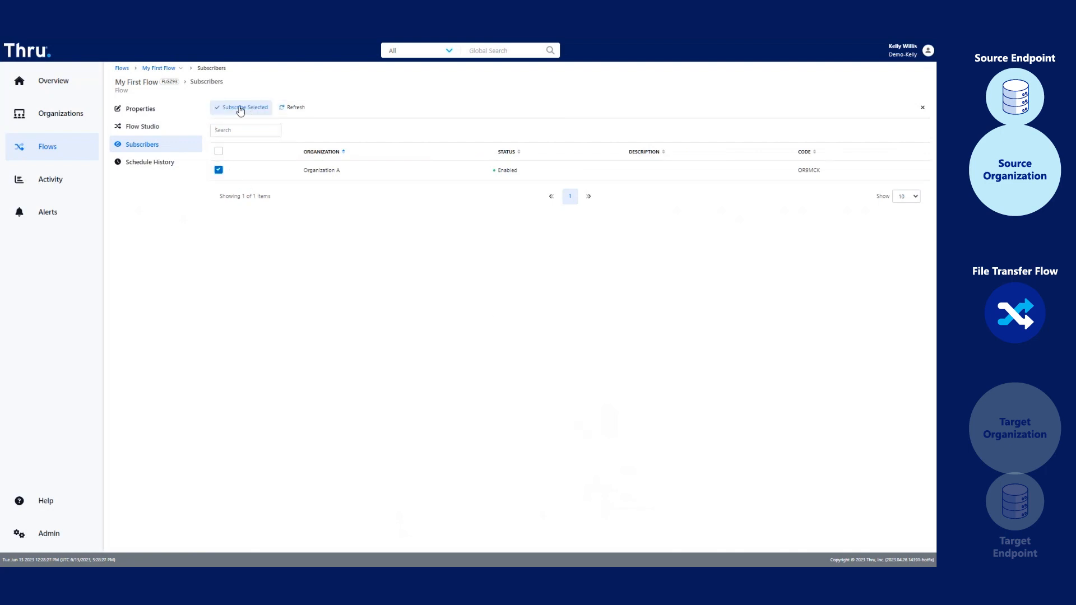
{"action": "left_click", "coordinate": [240, 107]}
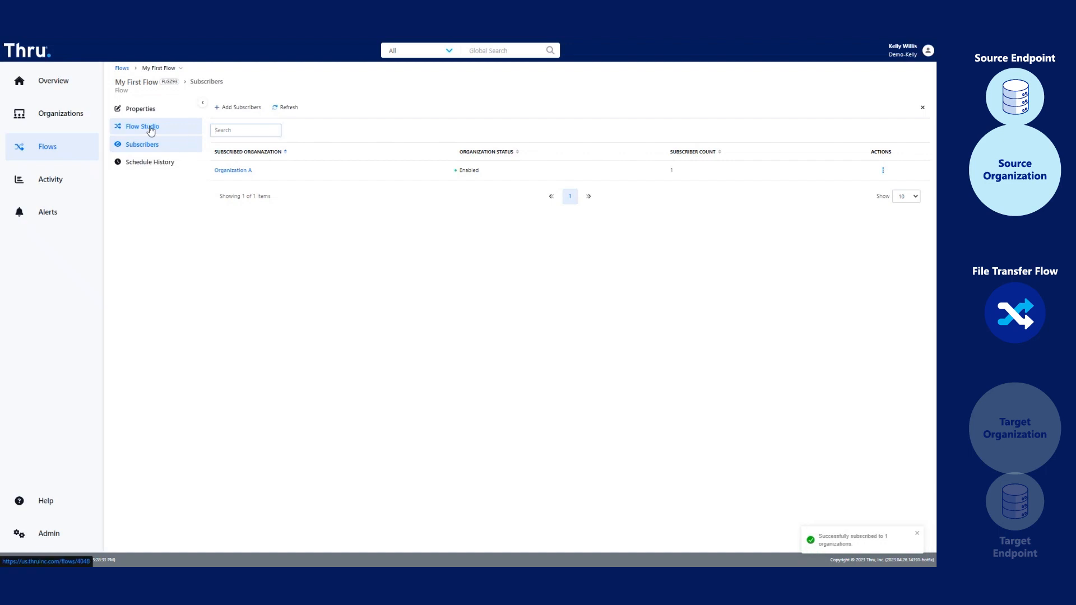
{"action": "left_click", "coordinate": [143, 127]}
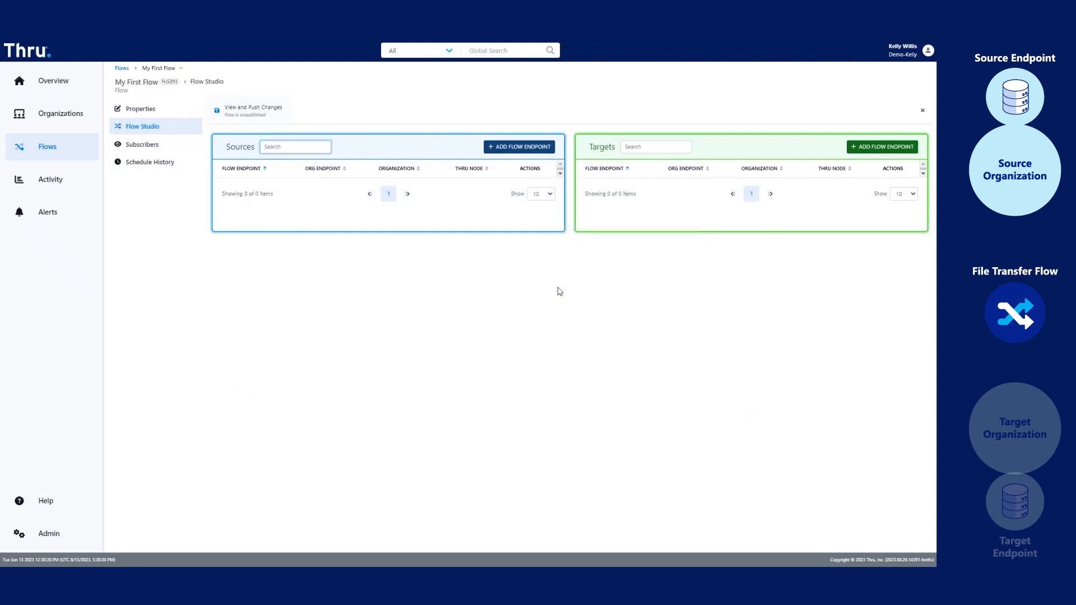
Add Our First Endpoint from Available Sources as the flow's source endpoint.
{"action": "left_click", "coordinate": [519, 145]}
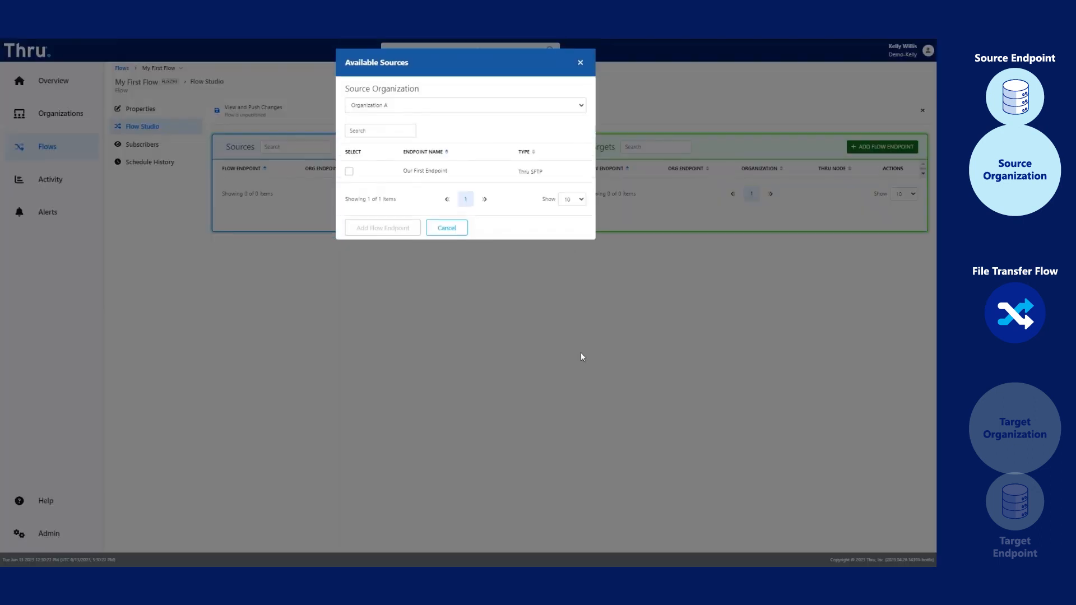
{"action": "mouse_move", "coordinate": [443, 111]}
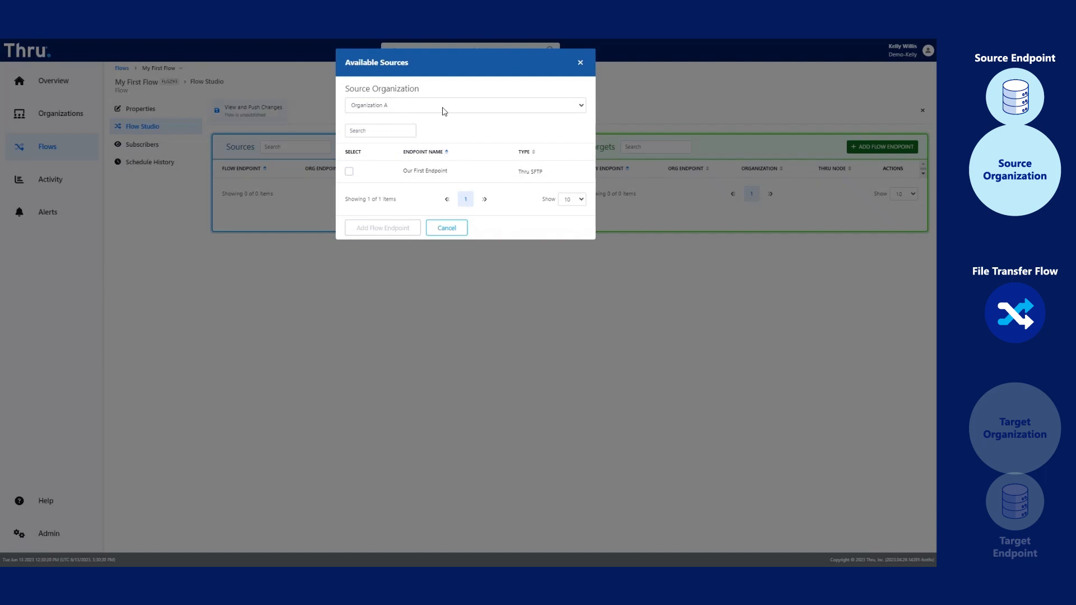
{"action": "left_click", "coordinate": [348, 171]}
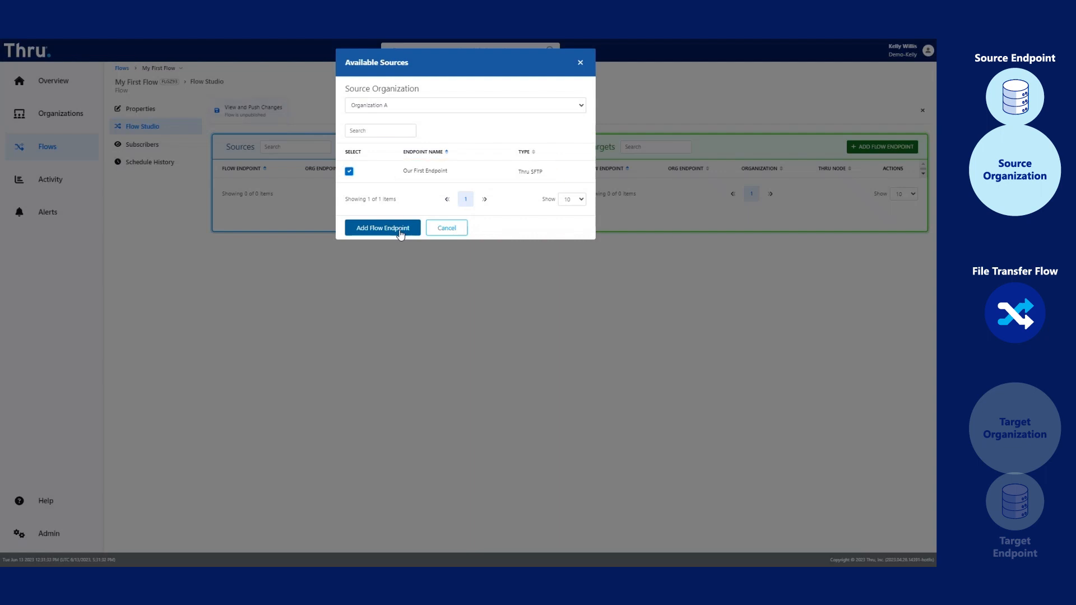
{"action": "left_click", "coordinate": [382, 228]}
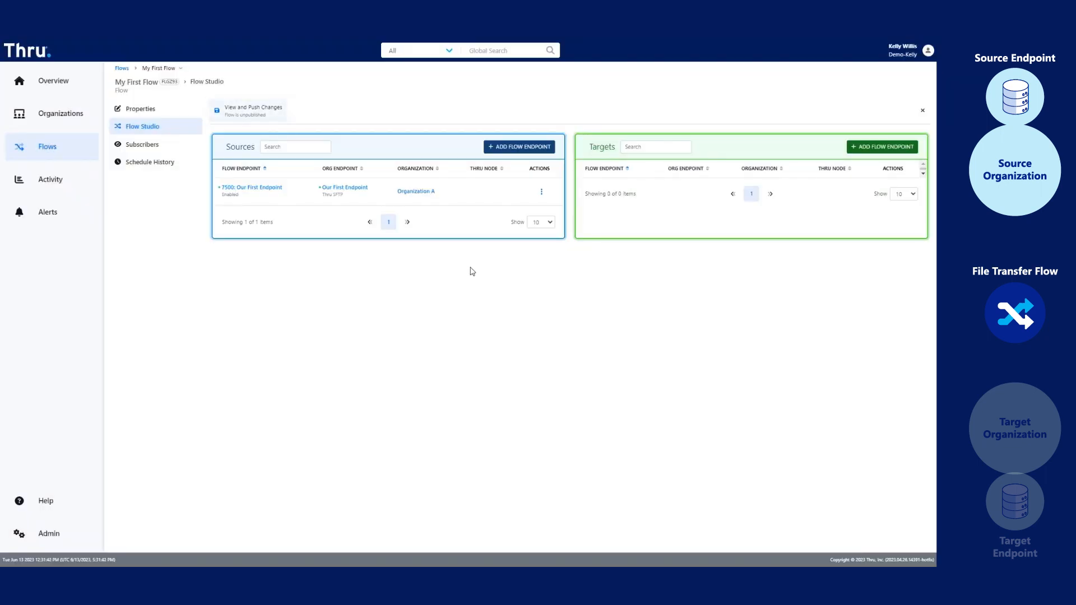
{"action": "mouse_move", "coordinate": [882, 146]}
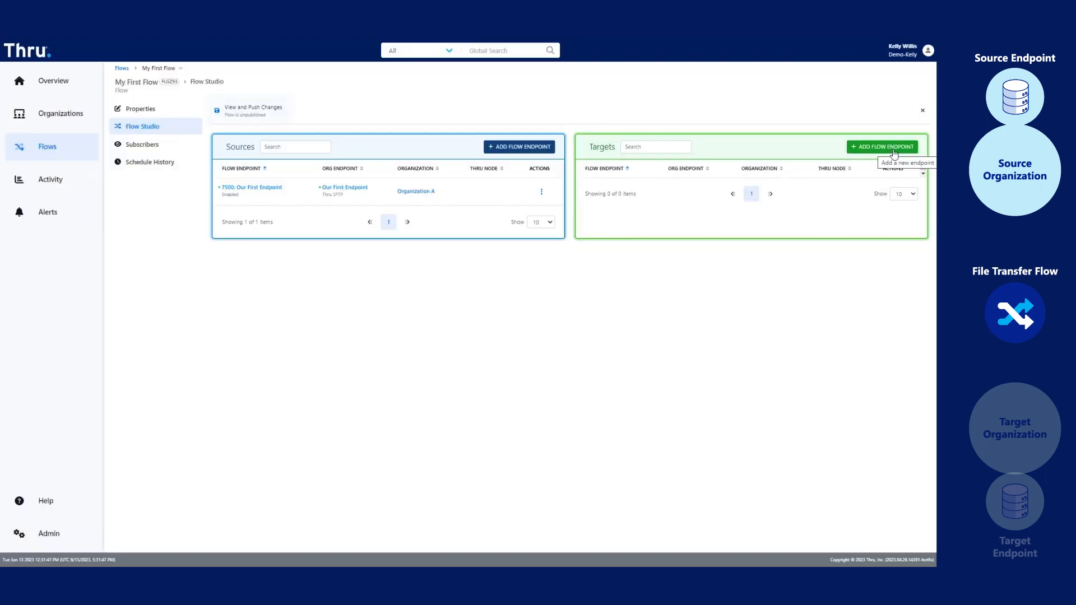
Add Our First Endpoint from Available Targets as the flow's target endpoint.
{"action": "left_click", "coordinate": [881, 146]}
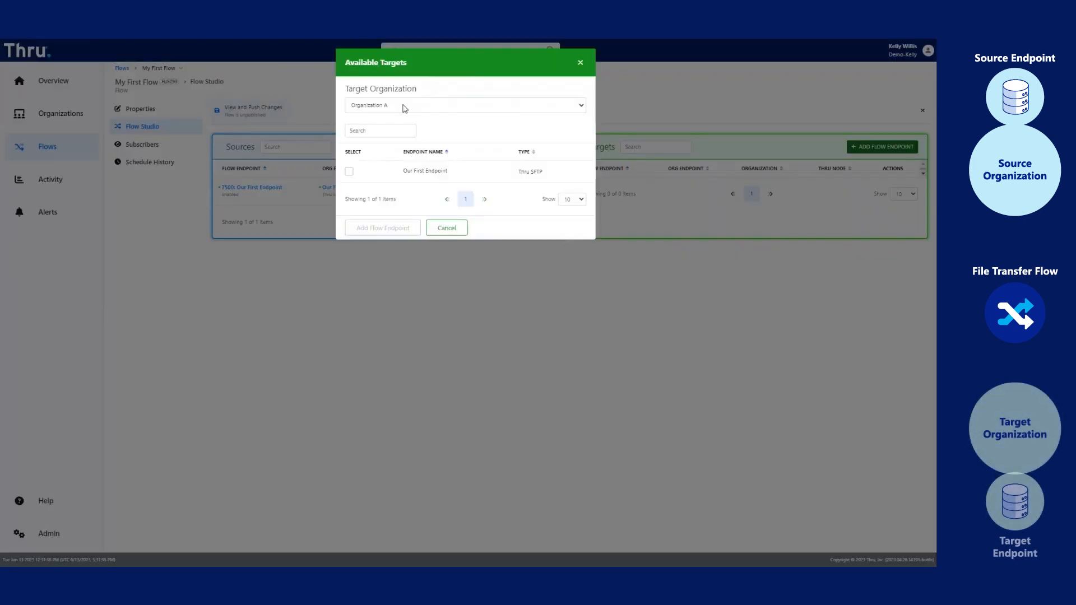
{"action": "left_click", "coordinate": [349, 170]}
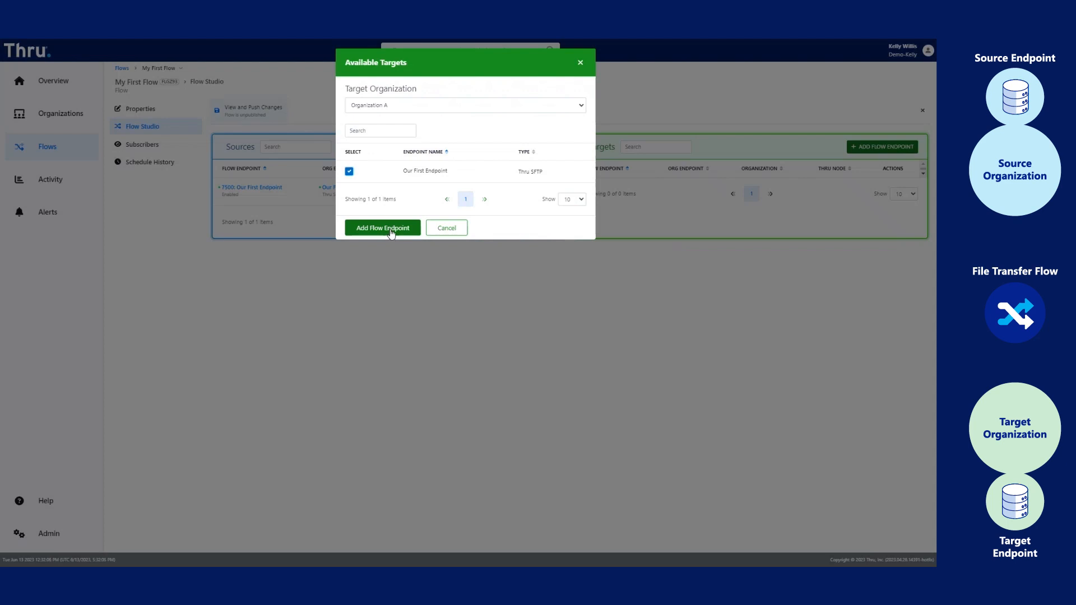
{"action": "left_click", "coordinate": [382, 227]}
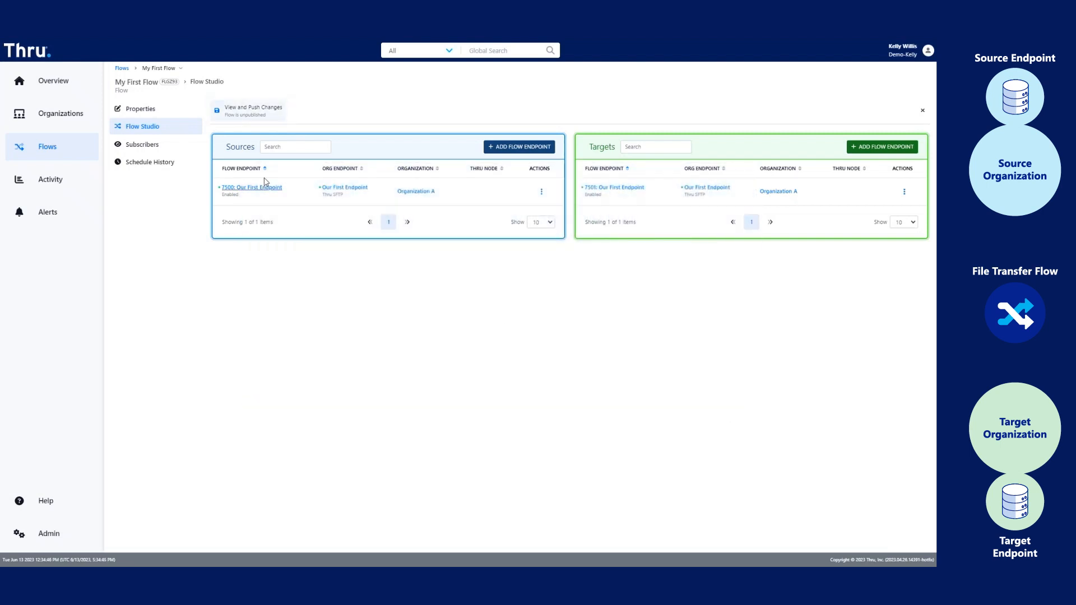
{"action": "mouse_move", "coordinate": [251, 187]}
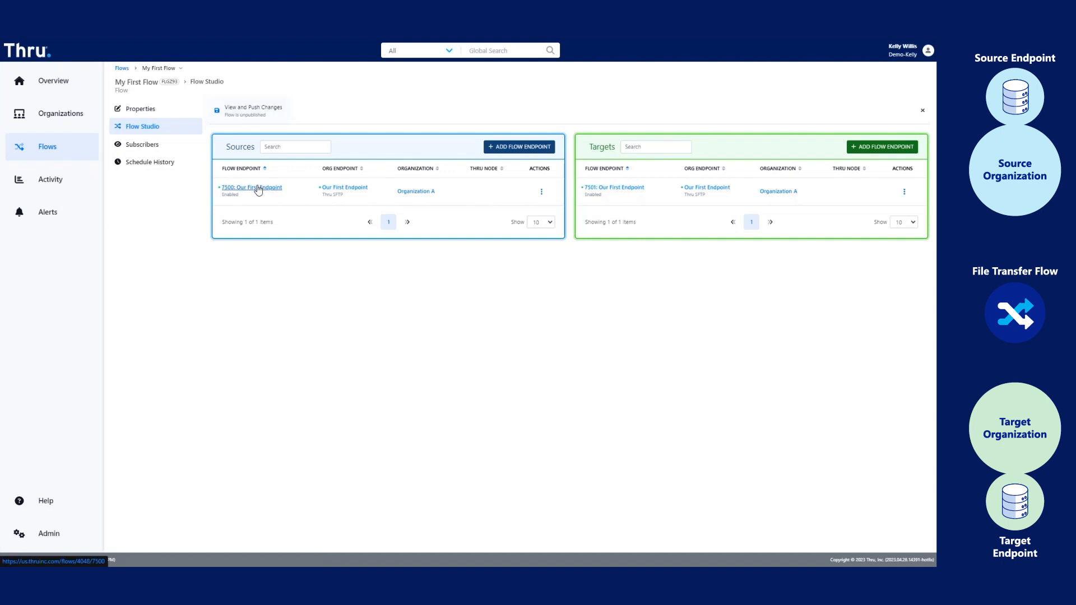
Set the source endpoint path to /MyFiles, review the sftp-src-7500 user's password, and save.
{"action": "left_click", "coordinate": [251, 188]}
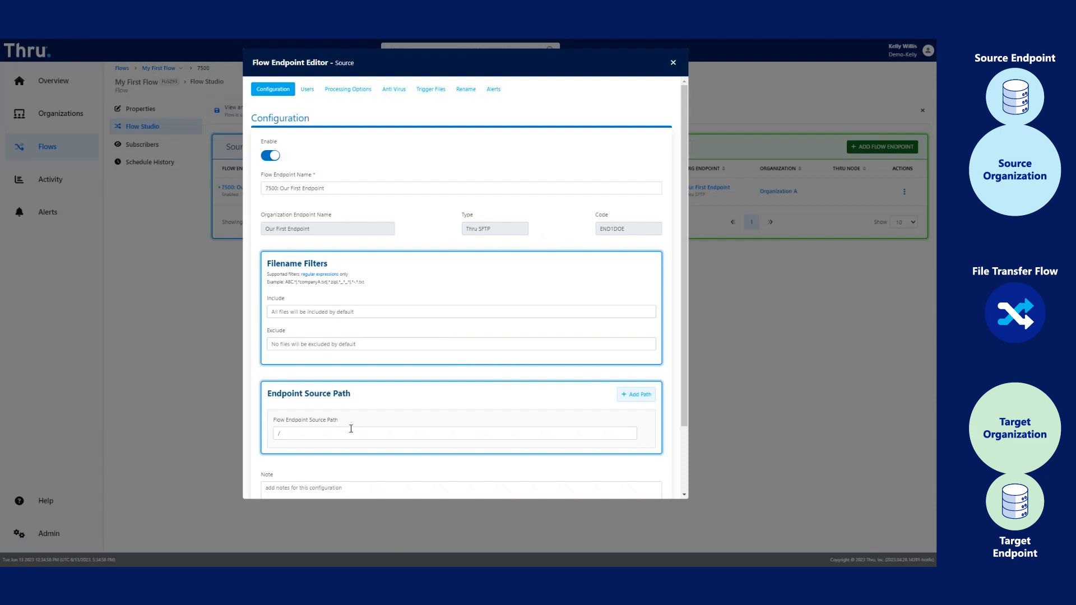
{"action": "left_click", "coordinate": [454, 433]}
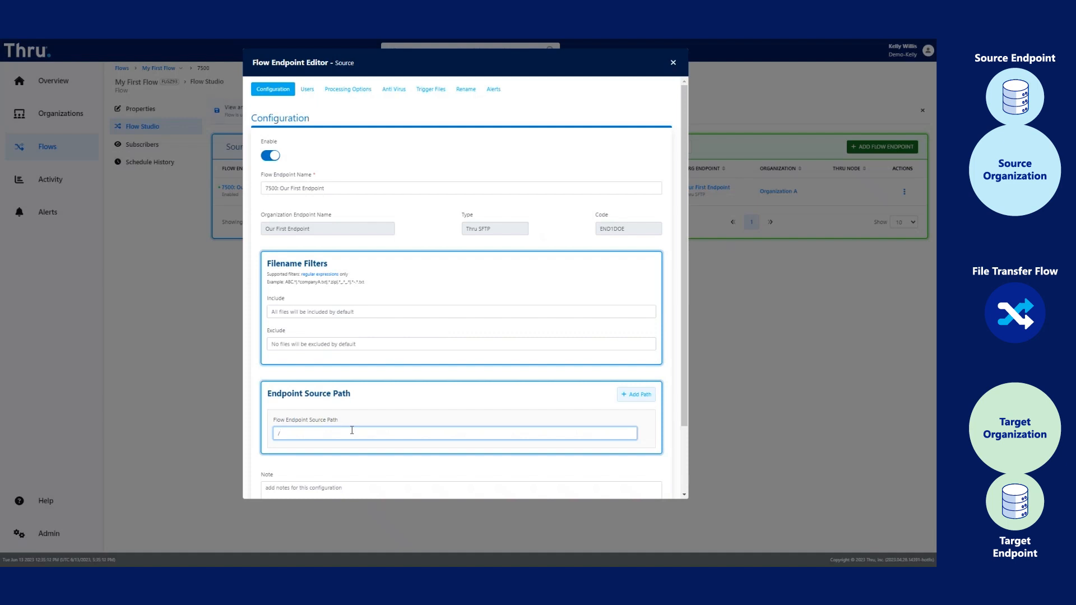
{"action": "type", "text": "MyFiles"}
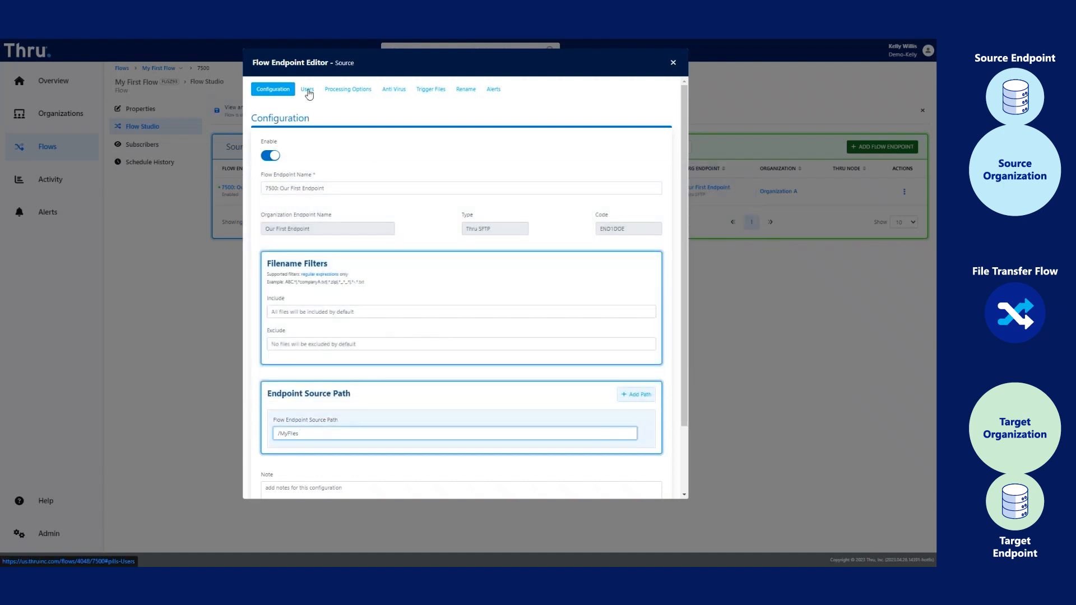
{"action": "left_click", "coordinate": [307, 88]}
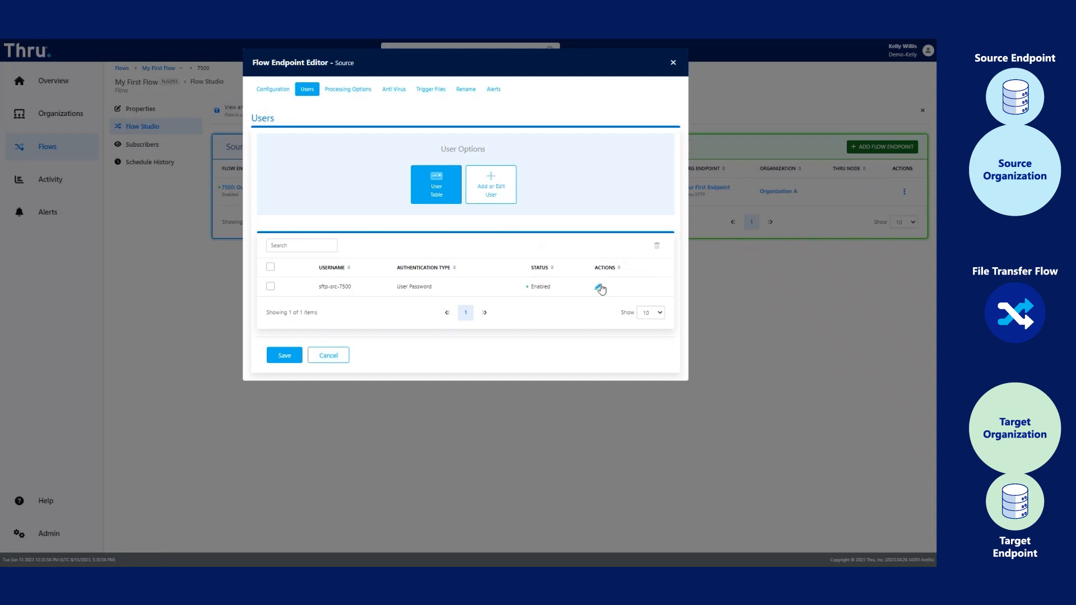
{"action": "left_click", "coordinate": [601, 288]}
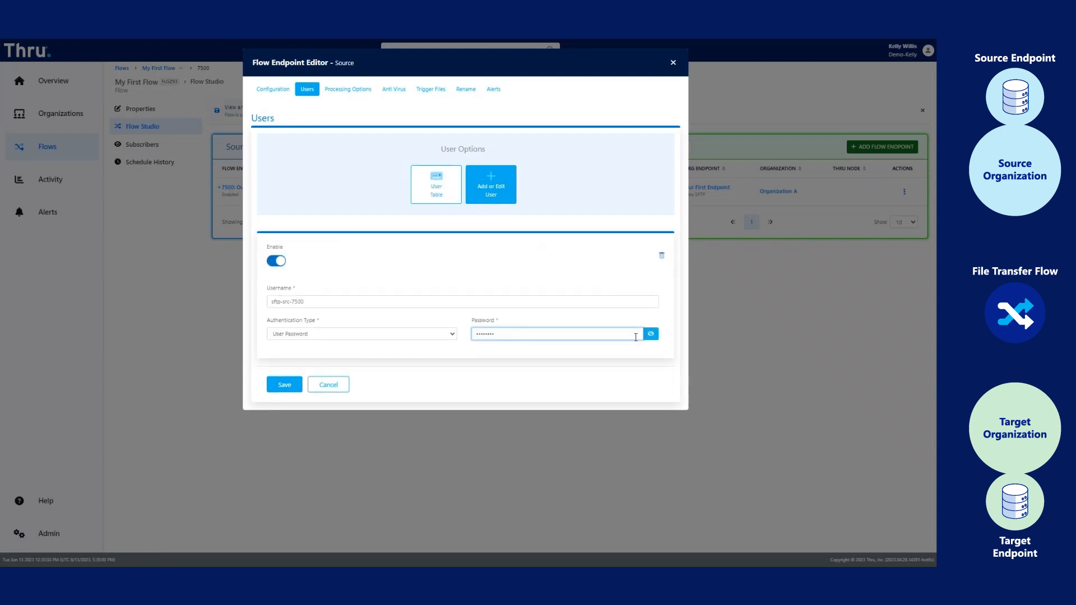
{"action": "left_click", "coordinate": [649, 334]}
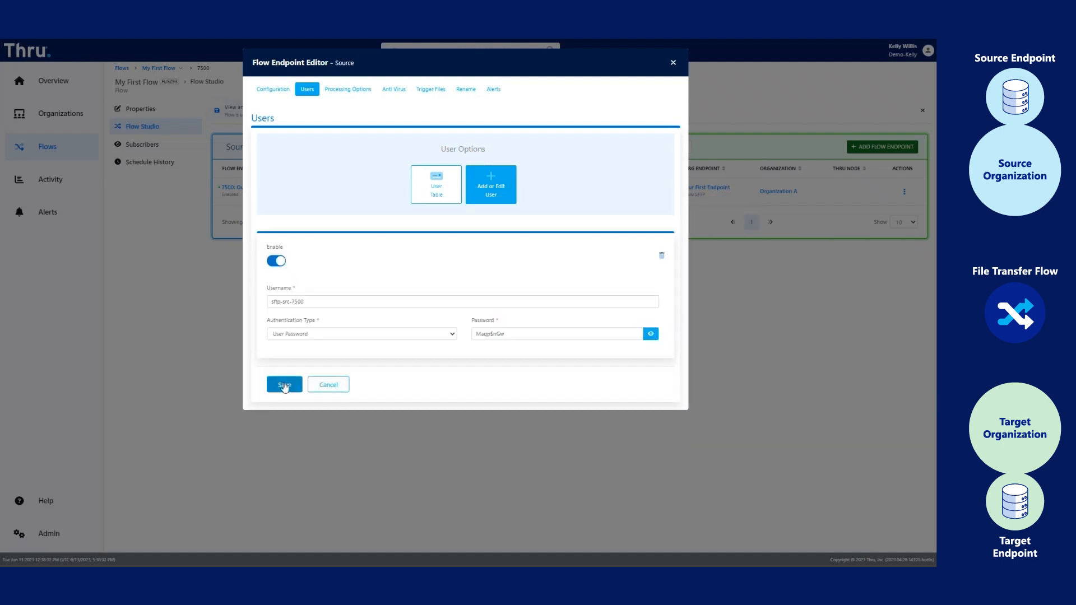
{"action": "left_click", "coordinate": [284, 385]}
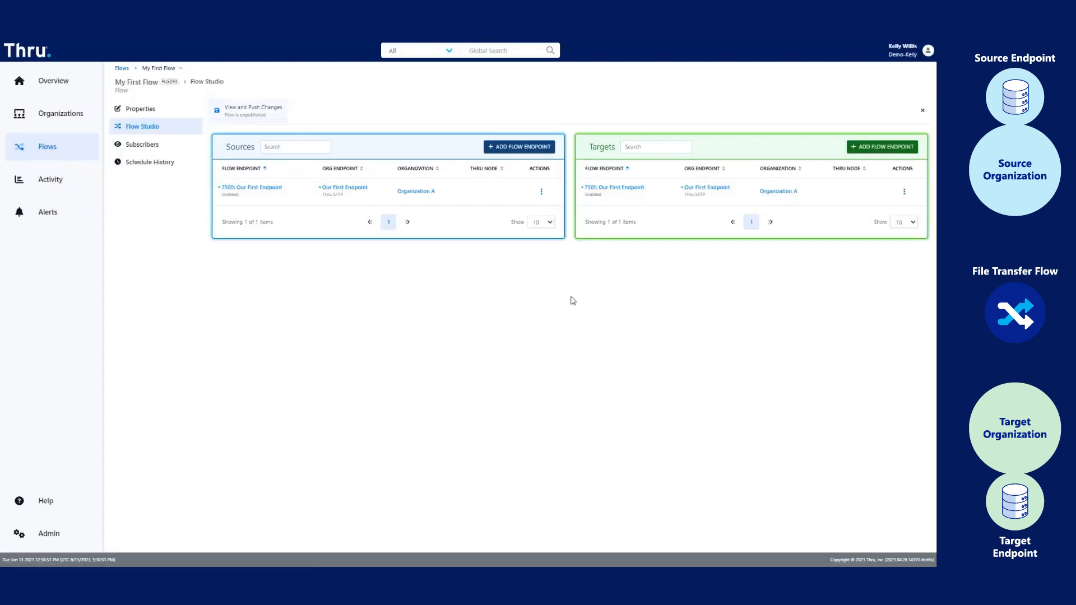
{"action": "mouse_move", "coordinate": [574, 296]}
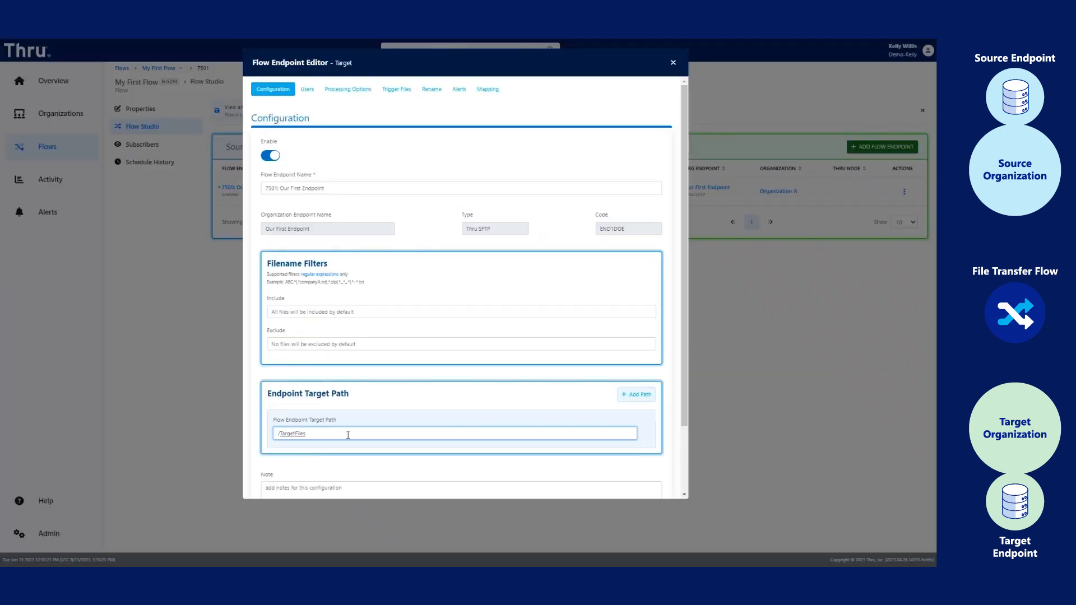
{"action": "mouse_move", "coordinate": [375, 143]}
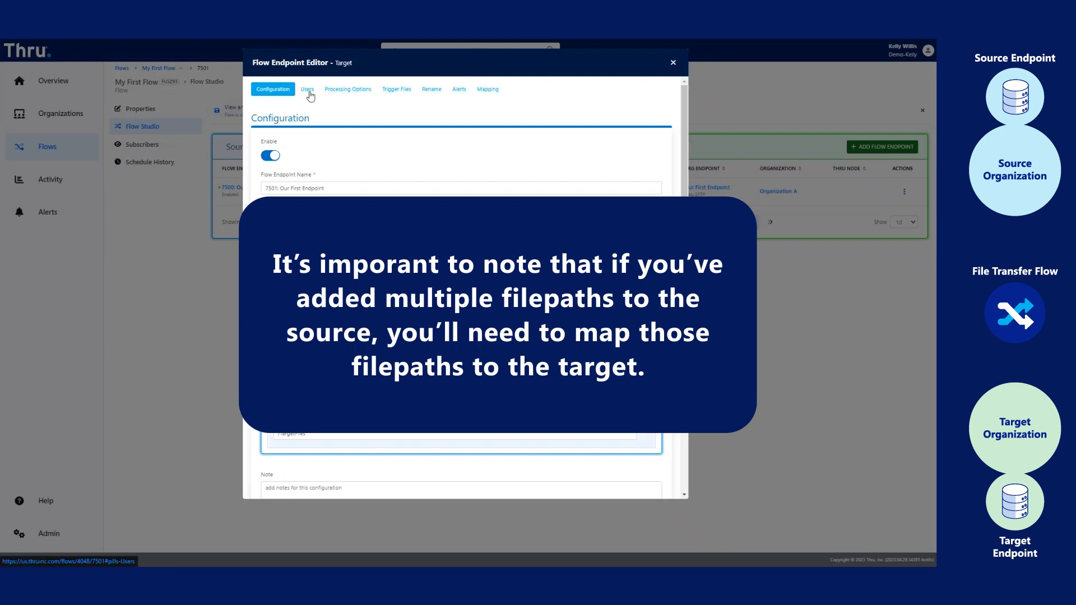
Review the target endpoint's SFTP user and save its /TargetFiles settings.
{"action": "left_click", "coordinate": [307, 88]}
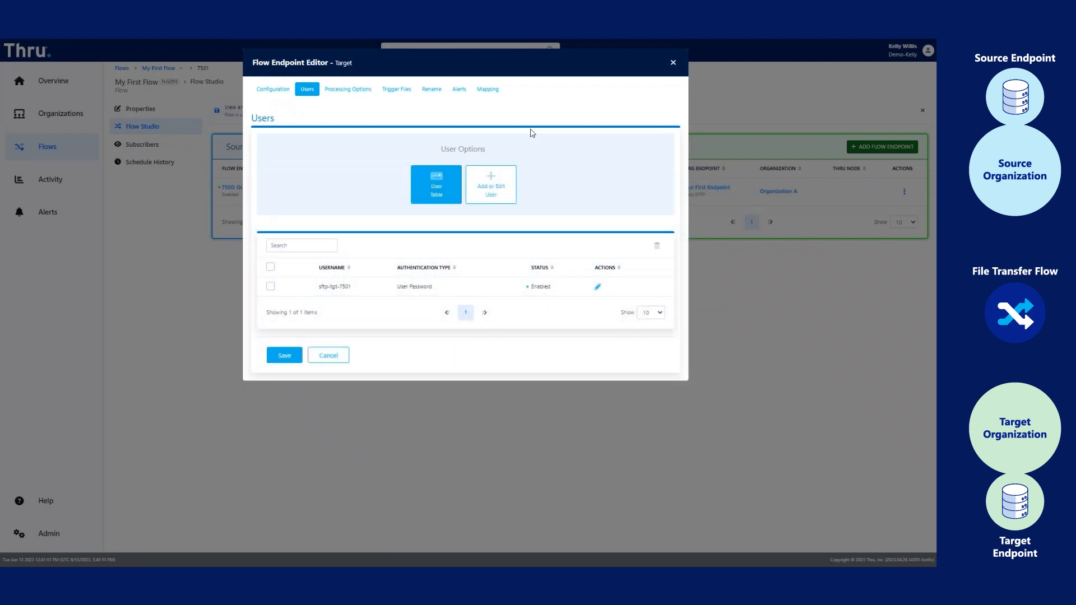
{"action": "left_click", "coordinate": [336, 286]}
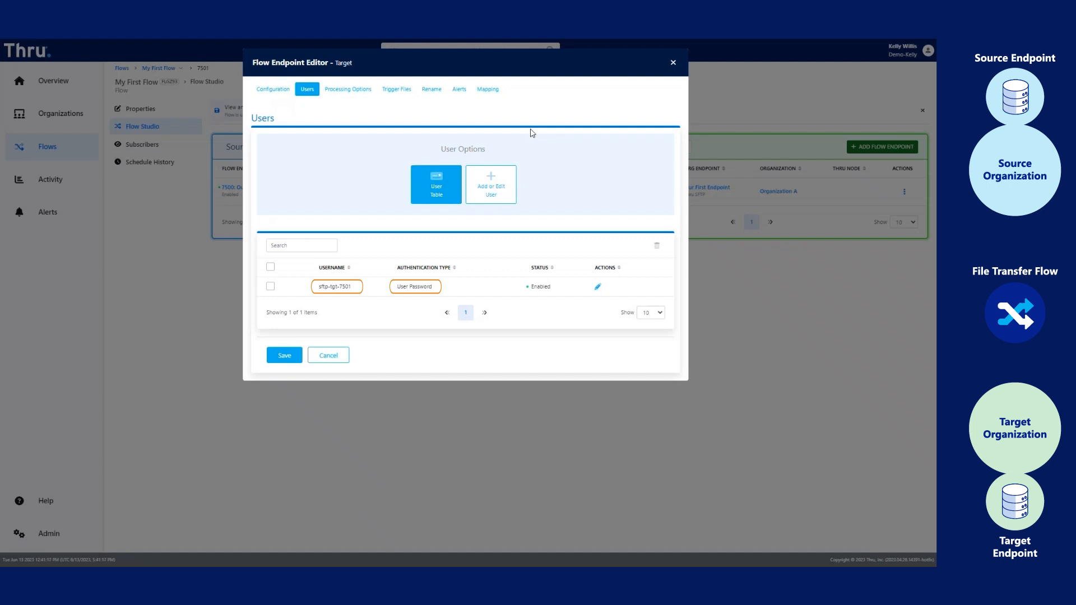
{"action": "left_click", "coordinate": [283, 355]}
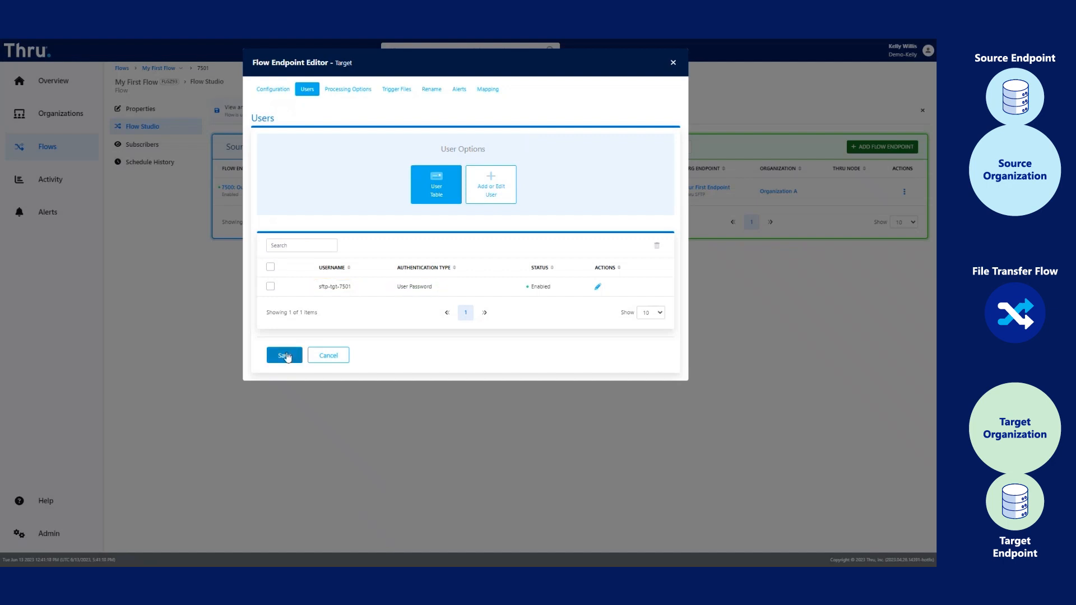
{"action": "left_click", "coordinate": [283, 355]}
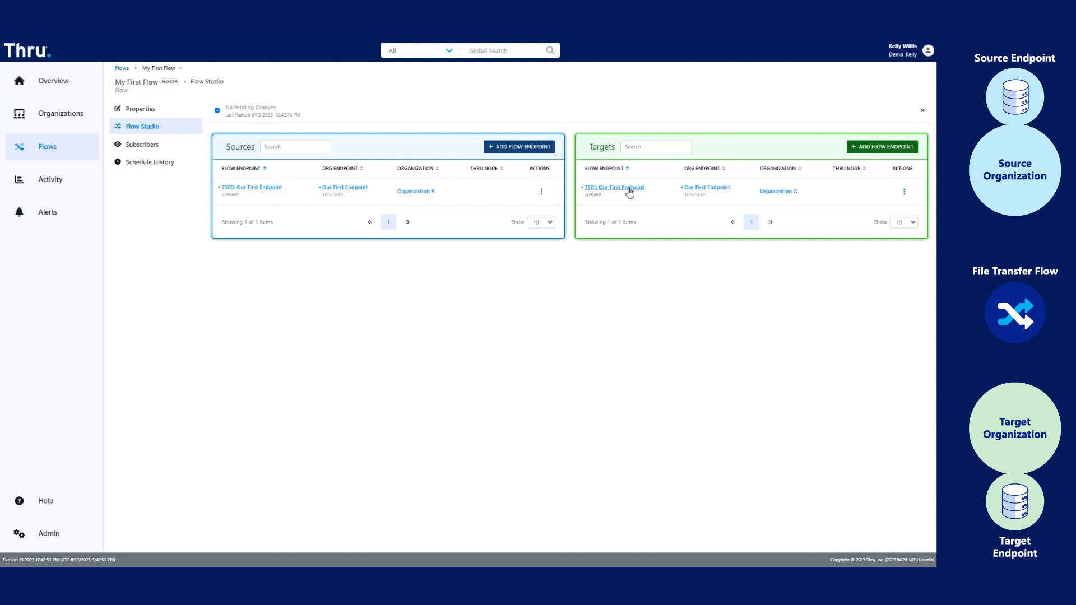
Map Our First Endpoint's /MyFiles to /TargetFiles in the target endpoint's Mapping tab.
{"action": "left_click", "coordinate": [613, 188]}
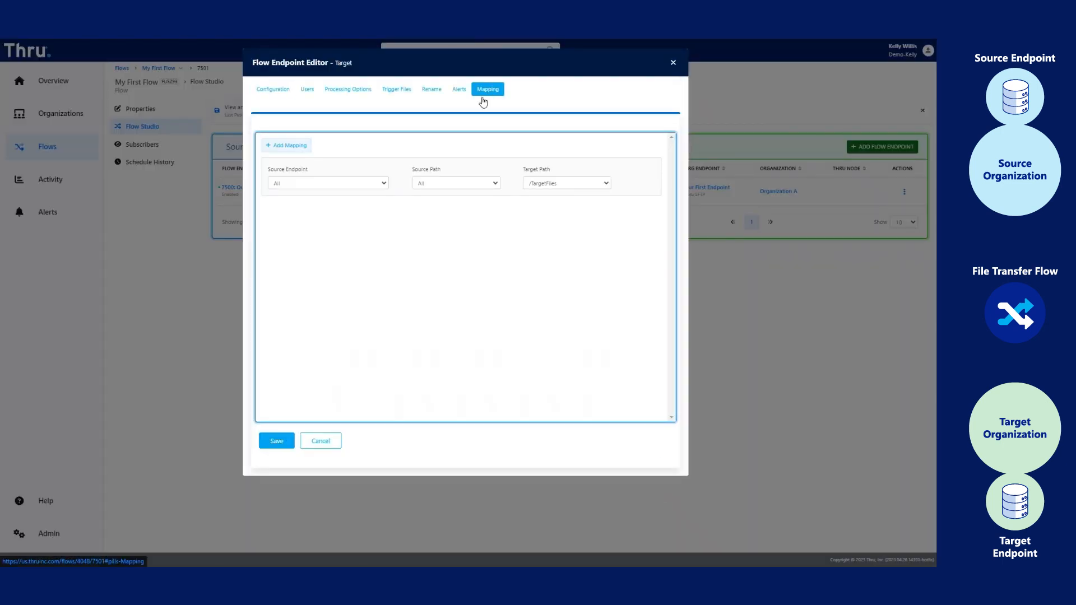
{"action": "left_click", "coordinate": [327, 183]}
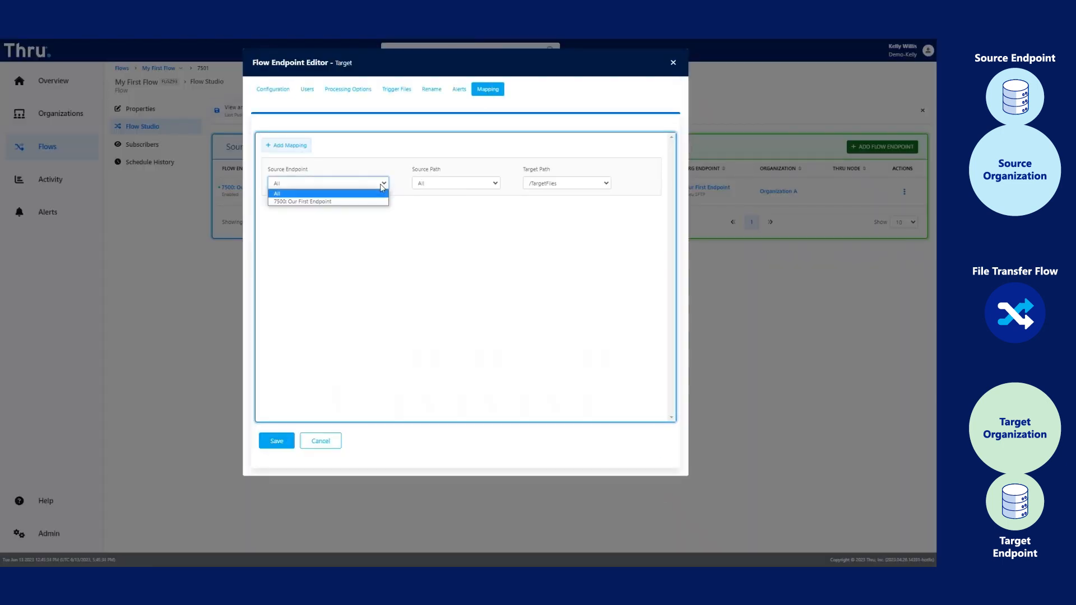
{"action": "left_click", "coordinate": [304, 201]}
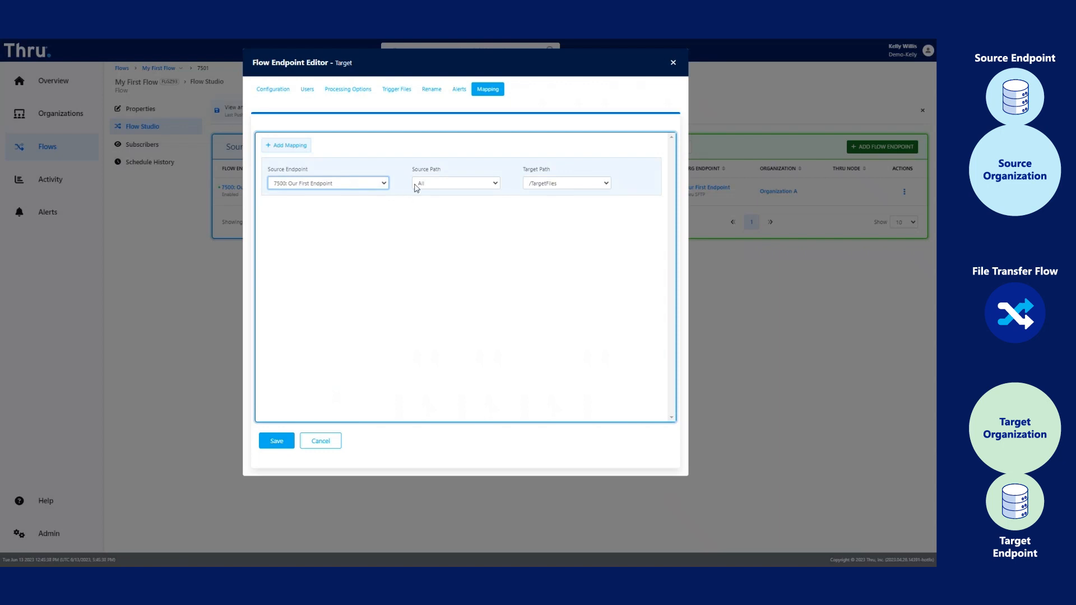
{"action": "left_click", "coordinate": [455, 183]}
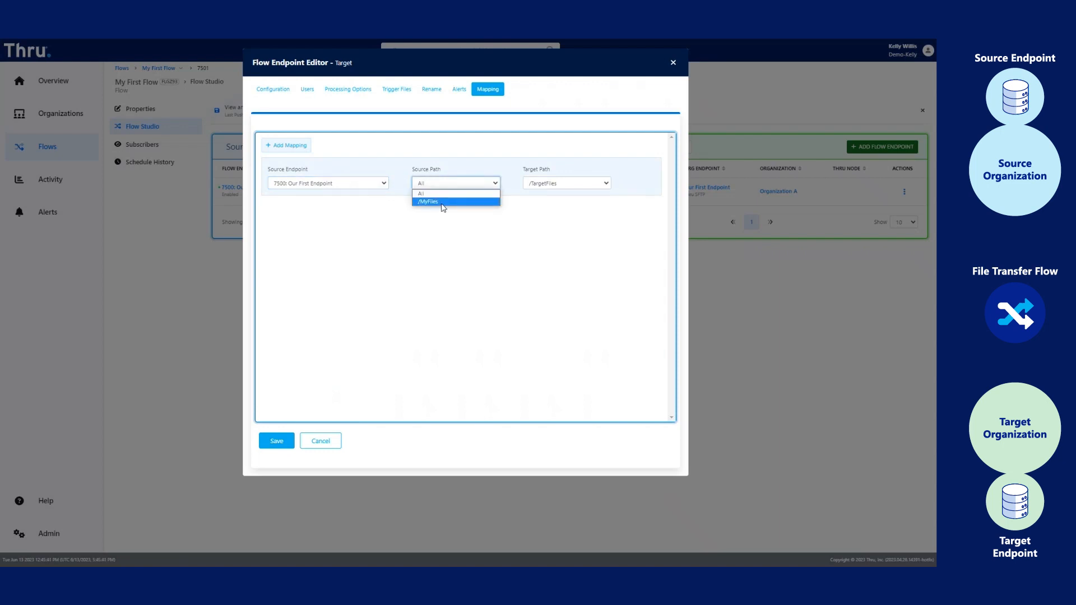
{"action": "left_click", "coordinate": [428, 201]}
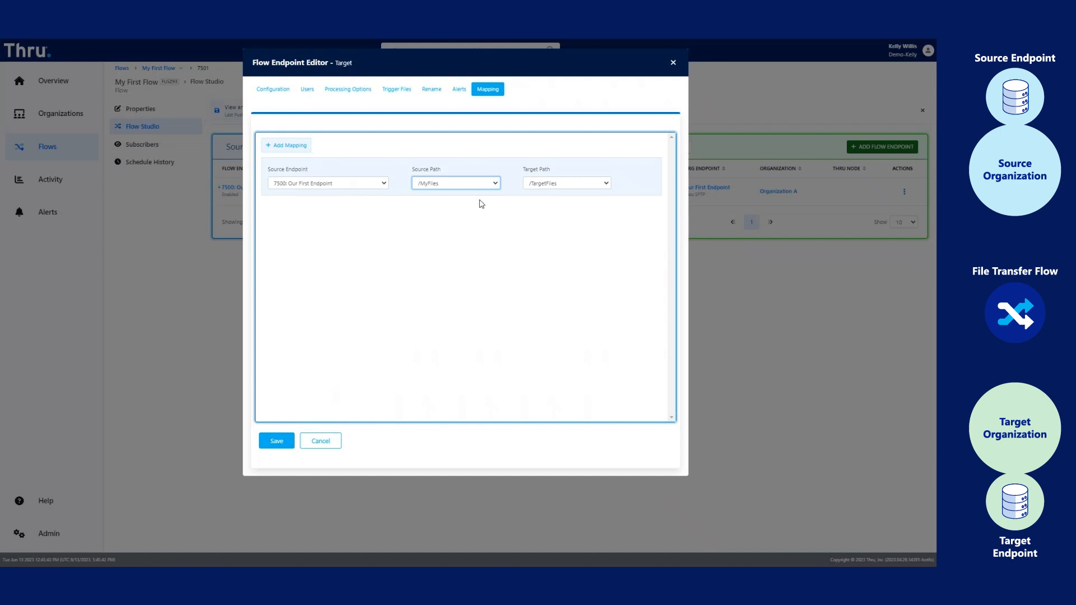
{"action": "left_click", "coordinate": [564, 183]}
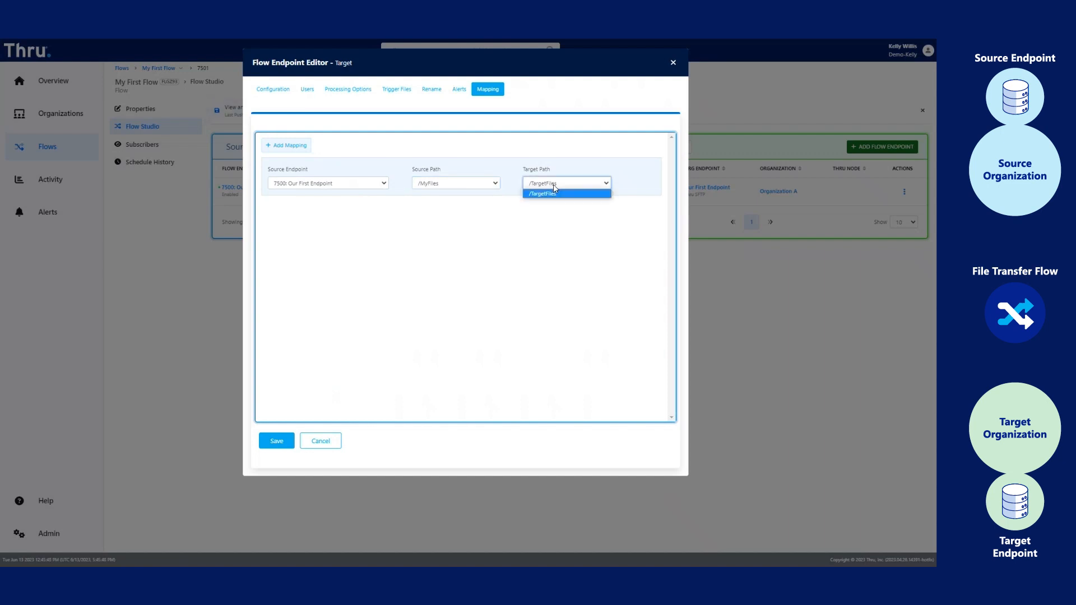
{"action": "left_click", "coordinate": [542, 194]}
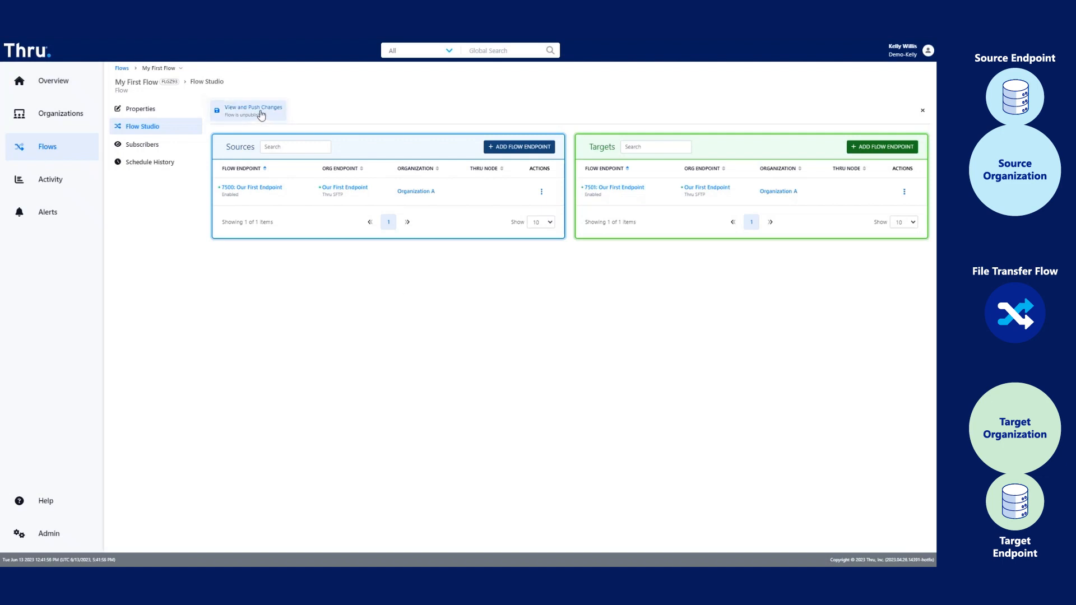
View and push My First Flow's pending changes, then close the Push Successful dialog.
{"action": "left_click", "coordinate": [252, 110]}
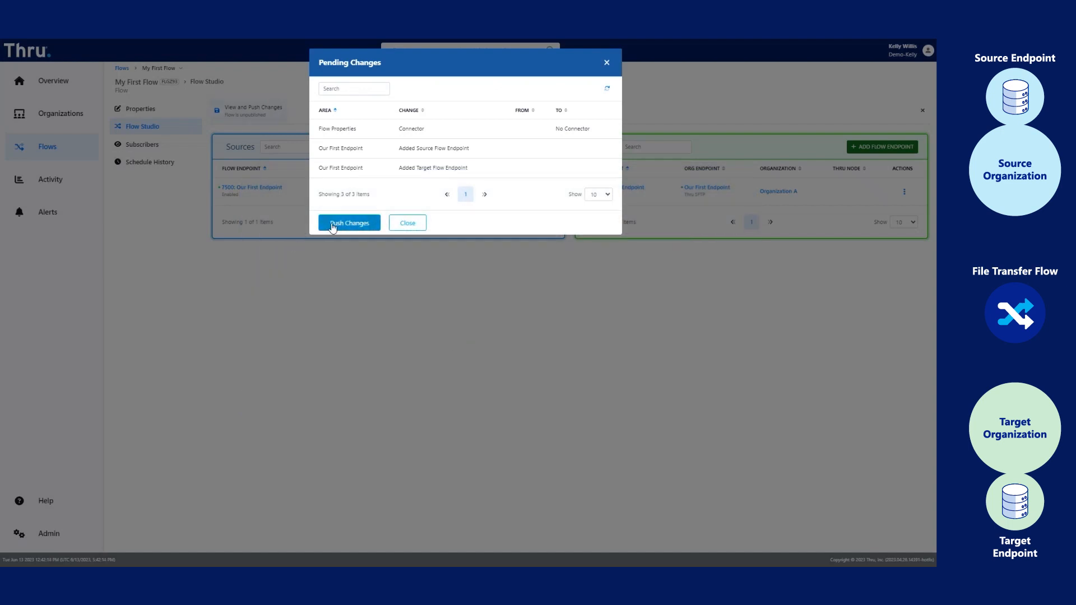
{"action": "left_click", "coordinate": [349, 222]}
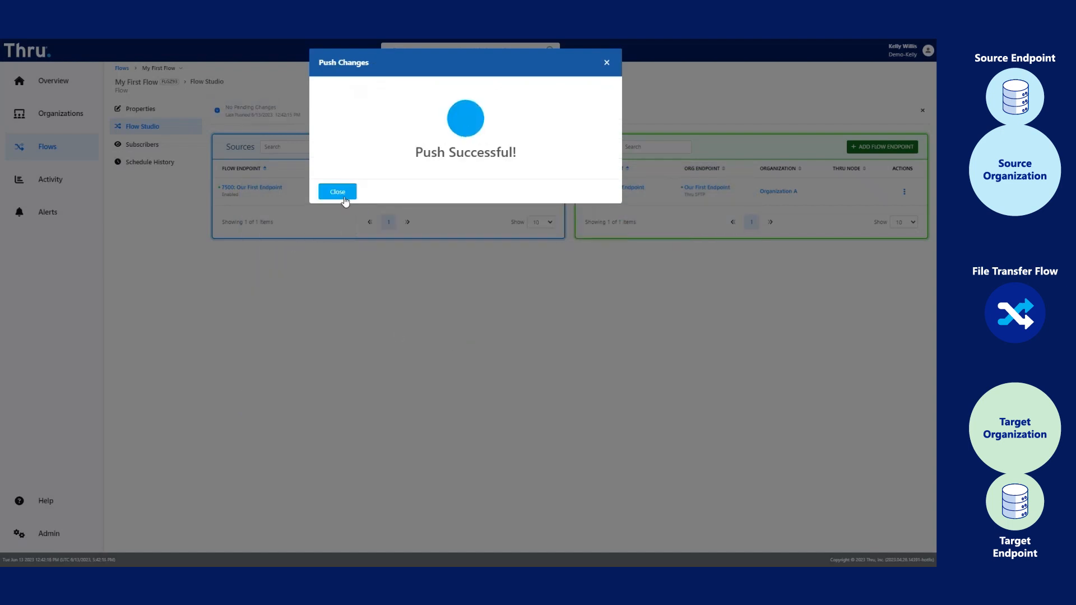
{"action": "left_click", "coordinate": [337, 192]}
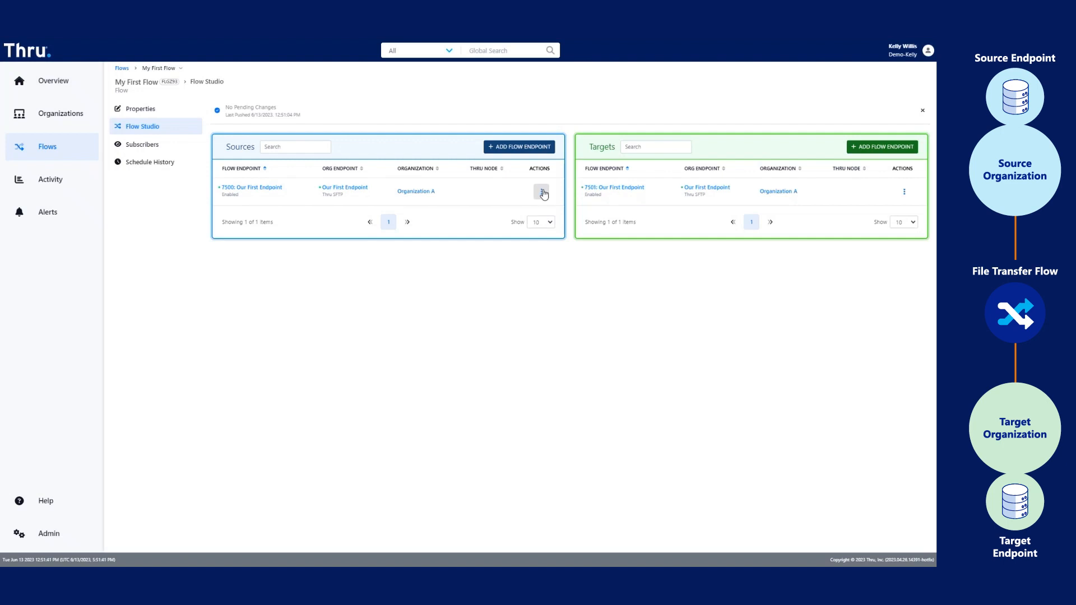
Start Upload Files from the source endpoint's actions, keeping the /MyFiles server path.
{"action": "left_click", "coordinate": [541, 191]}
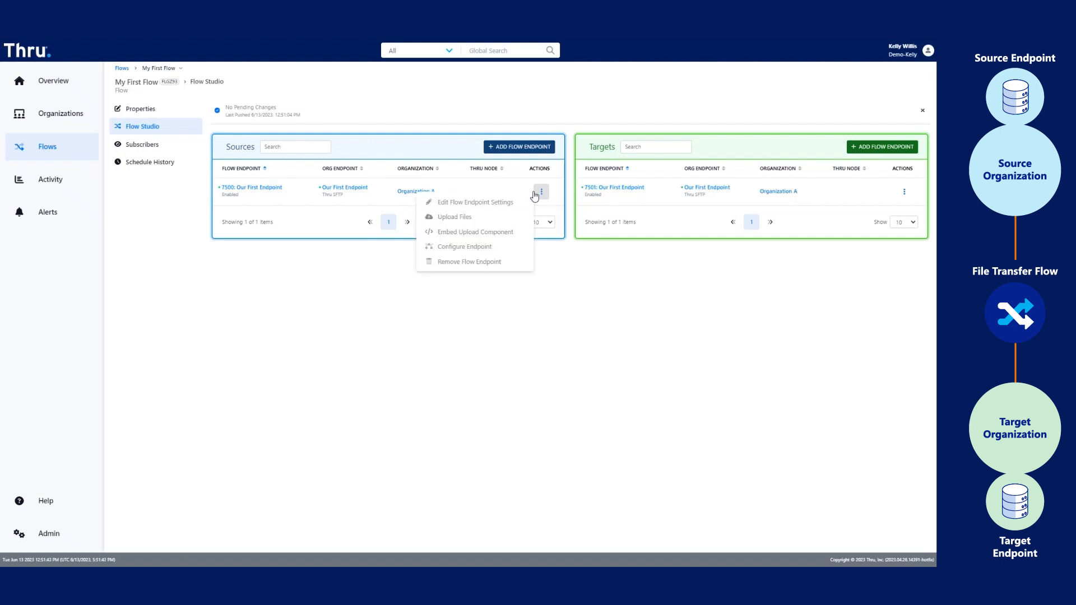
{"action": "left_click", "coordinate": [454, 216]}
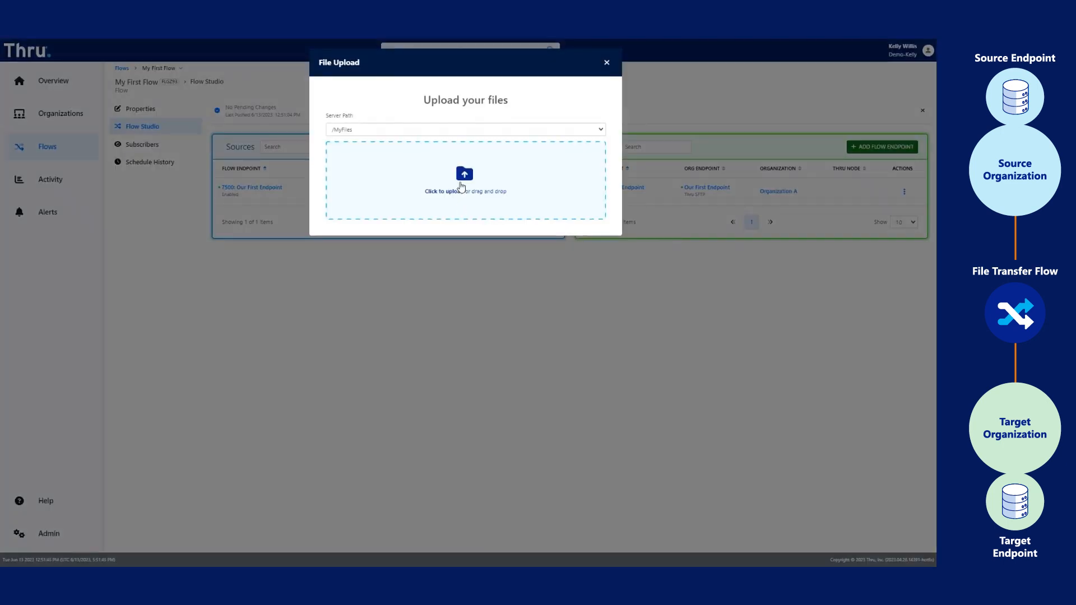
{"action": "mouse_move", "coordinate": [555, 142]}
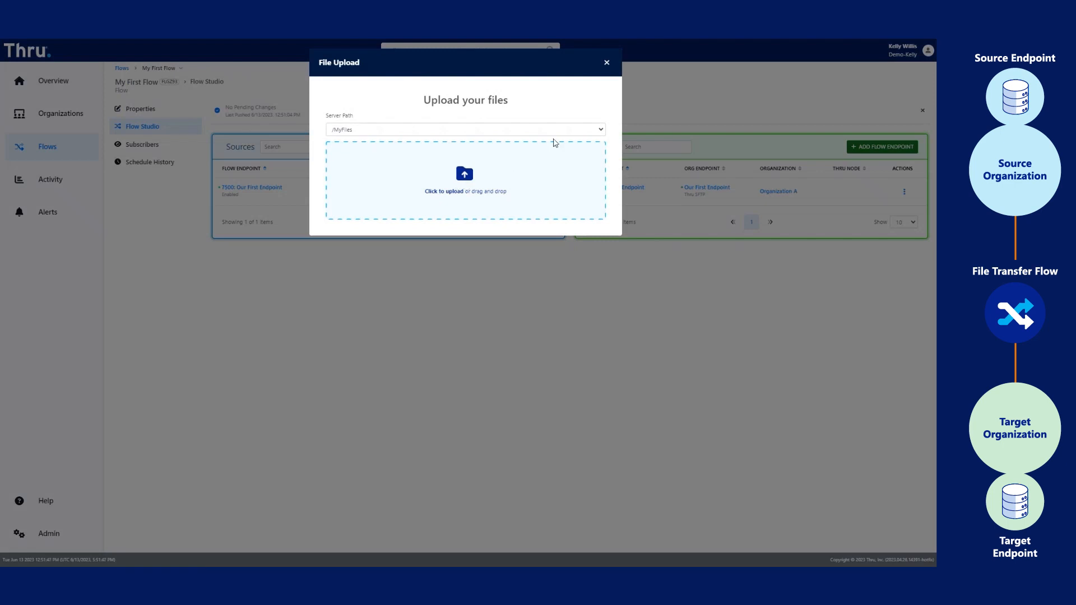
{"action": "left_click", "coordinate": [598, 128]}
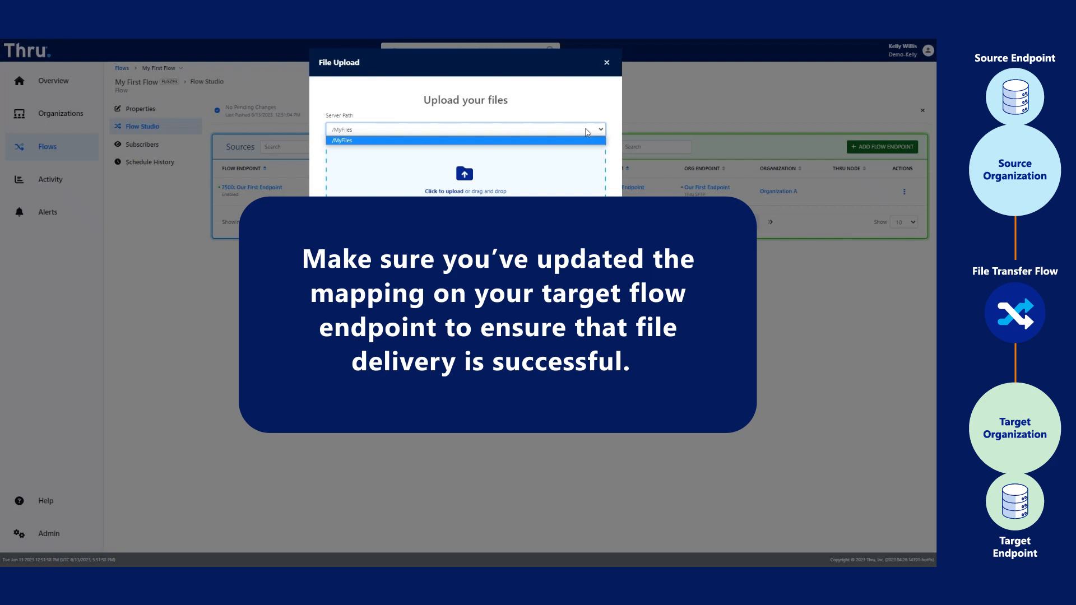
{"action": "mouse_move", "coordinate": [575, 135]}
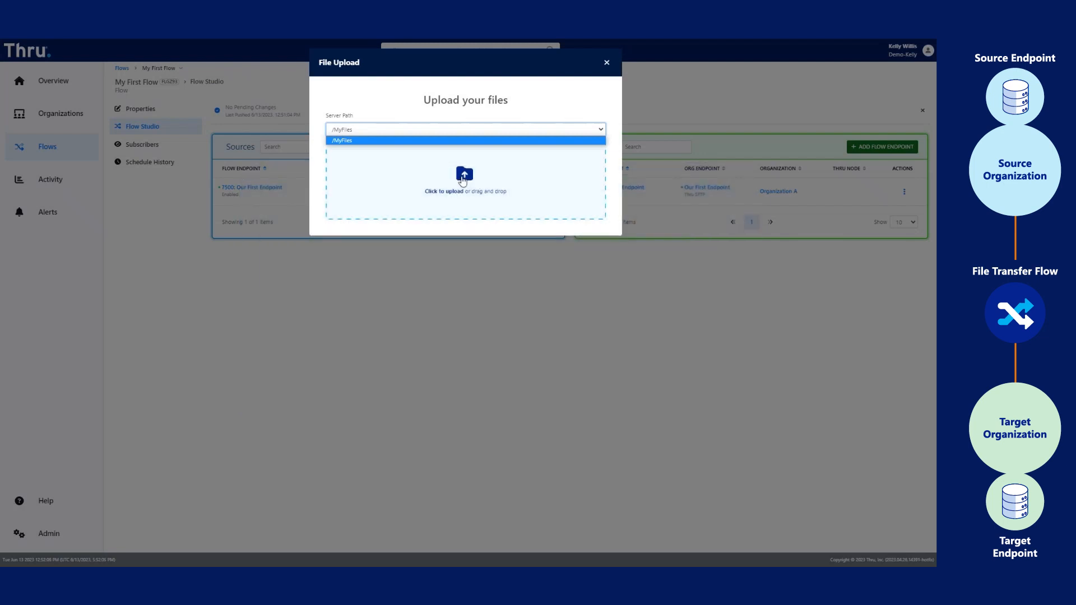
Upload loadfileSmallSize-130.txt from the local disk to 100% complete and close the dialog.
{"action": "left_click", "coordinate": [464, 179]}
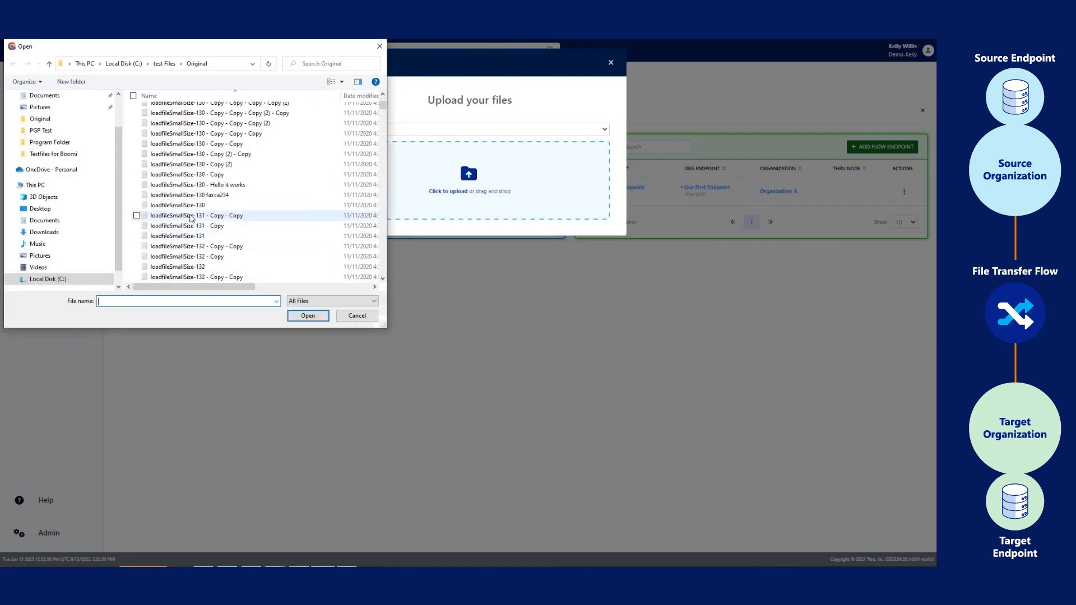
{"action": "left_click", "coordinate": [307, 316]}
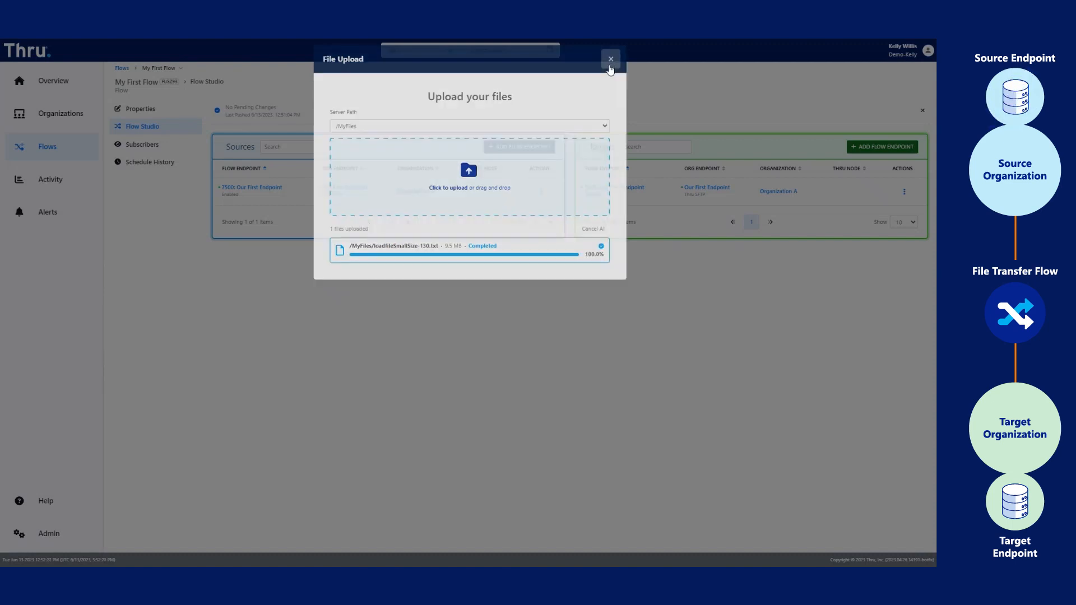
{"action": "left_click", "coordinate": [610, 58]}
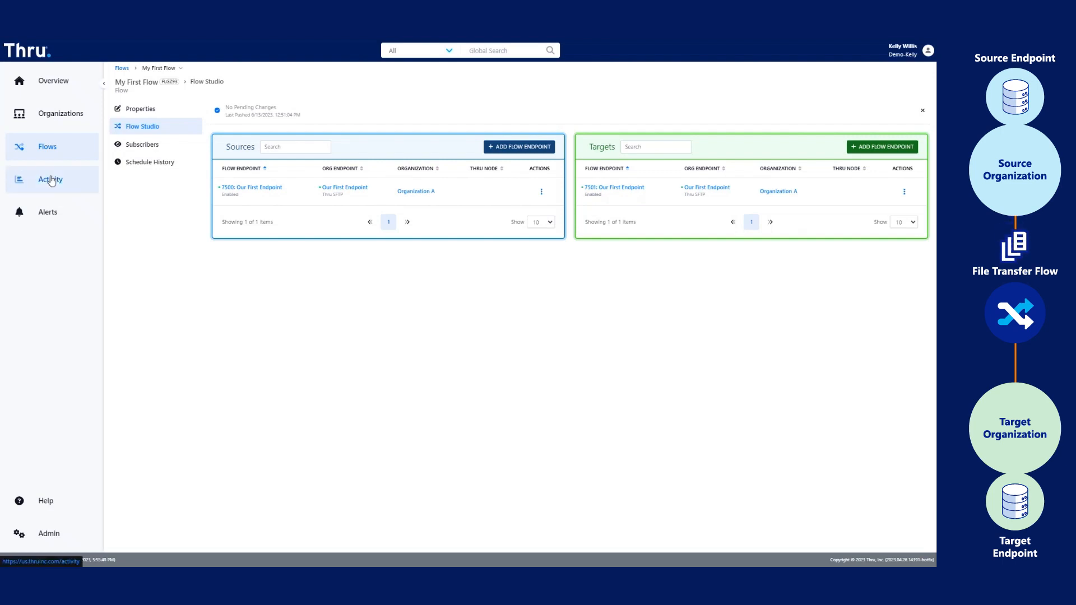
In Activity, view loadfileSmallSize-130.txt's Transfer Status Details and File History, then close.
{"action": "left_click", "coordinate": [50, 179]}
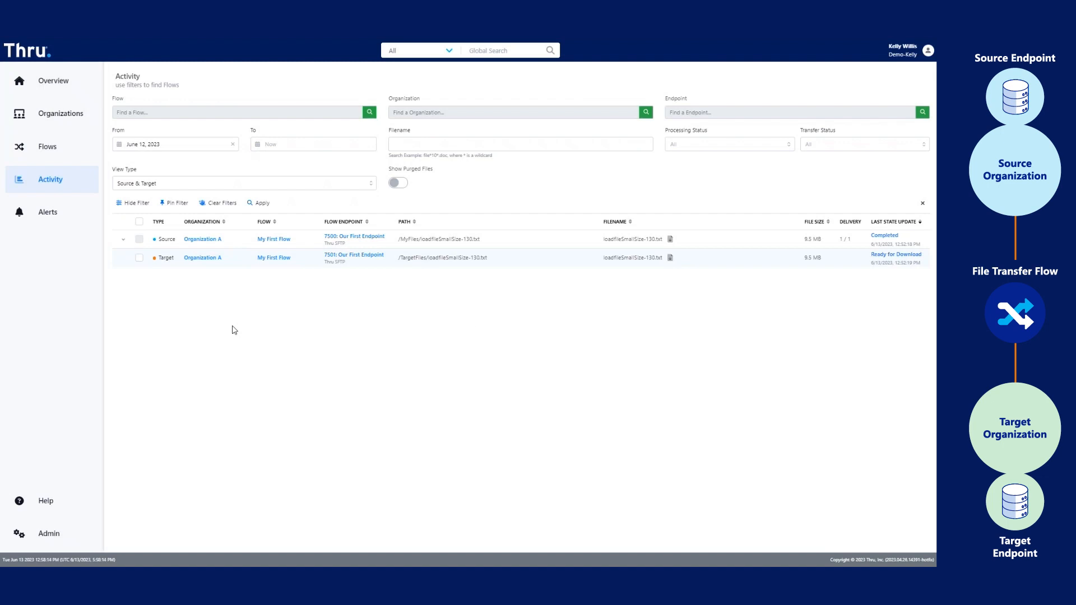
{"action": "left_click", "coordinate": [884, 236]}
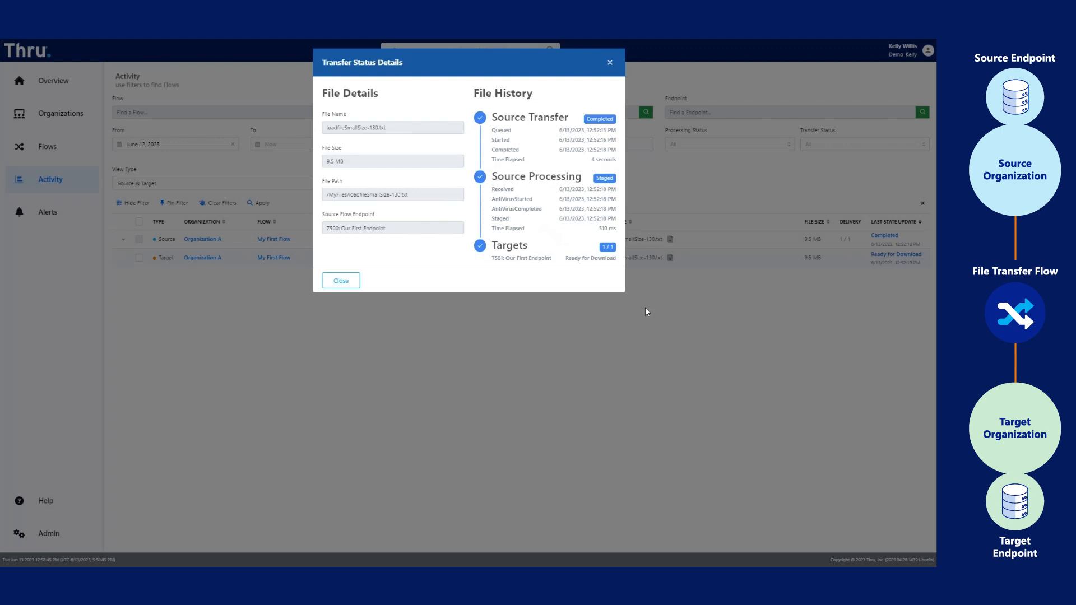
{"action": "left_click", "coordinate": [350, 93]}
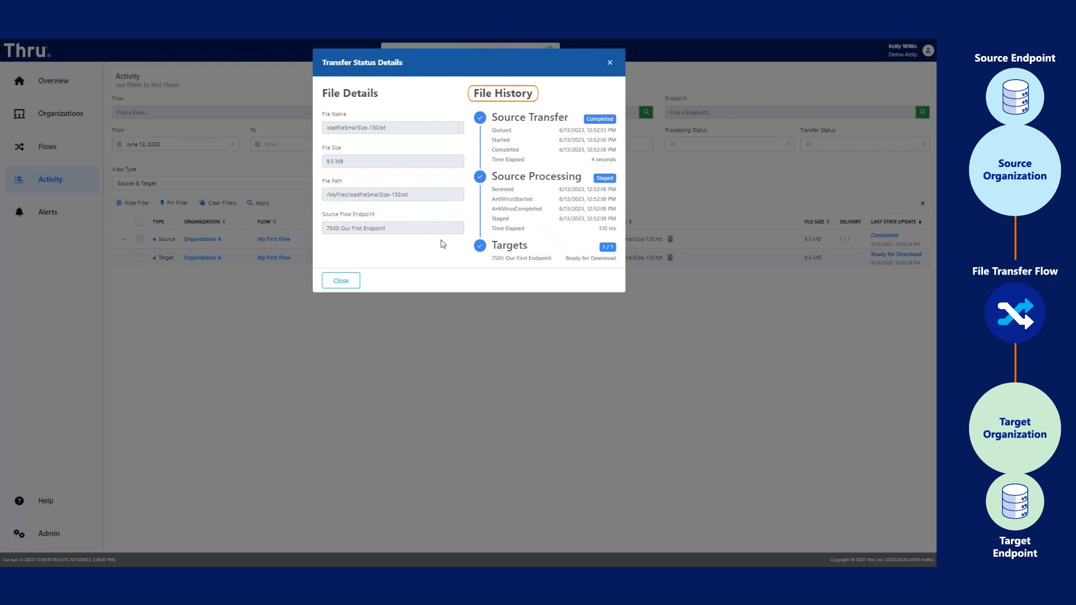
{"action": "left_click", "coordinate": [340, 280]}
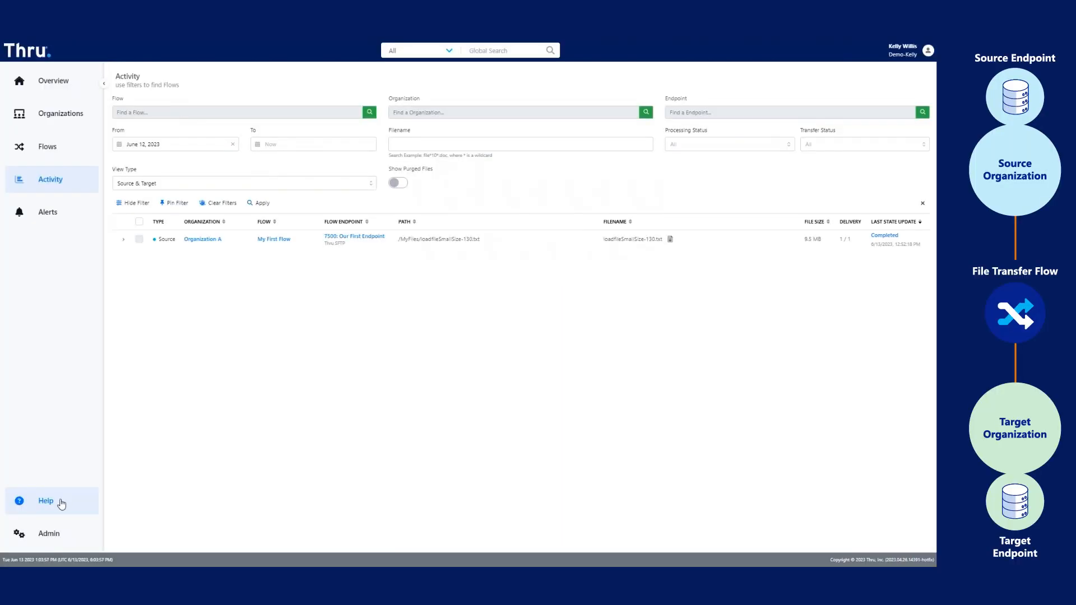
Reach the Help Center's Create Support Ticket form via the sidebar Help menu.
{"action": "left_click", "coordinate": [46, 500]}
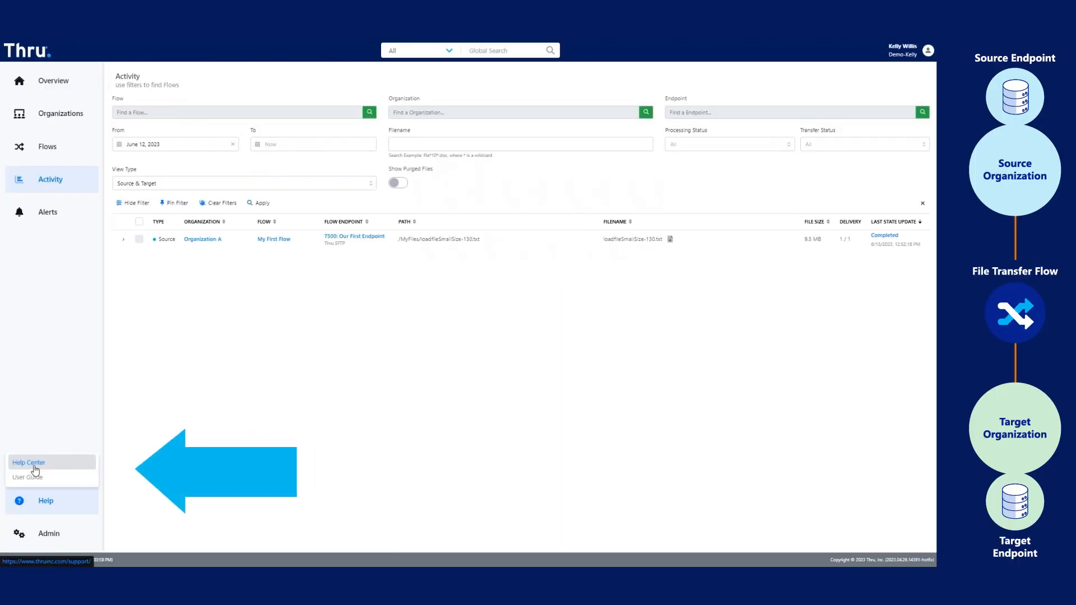
{"action": "left_click", "coordinate": [29, 462]}
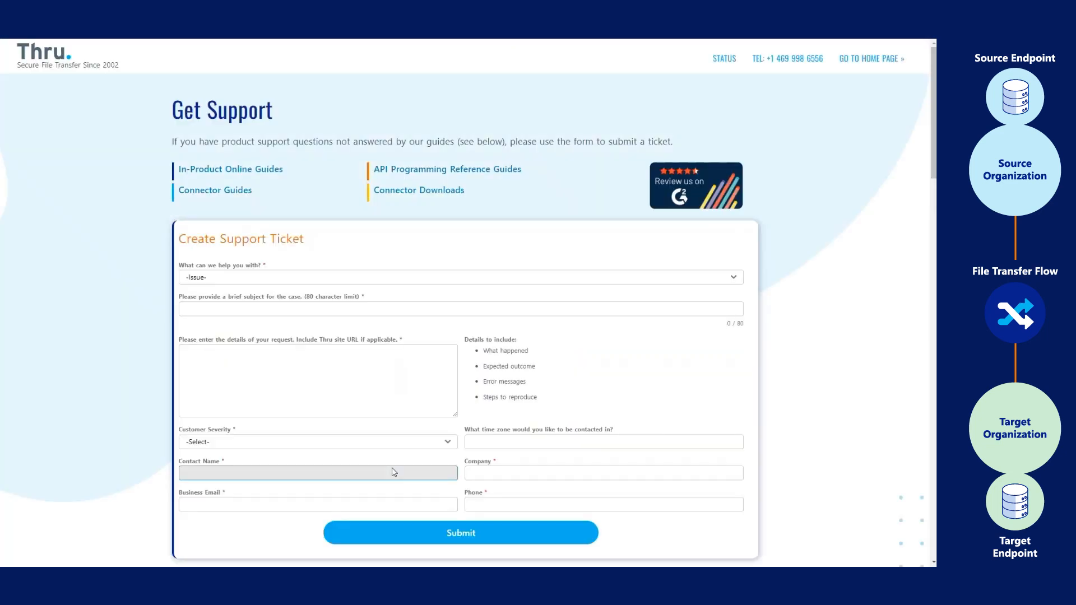